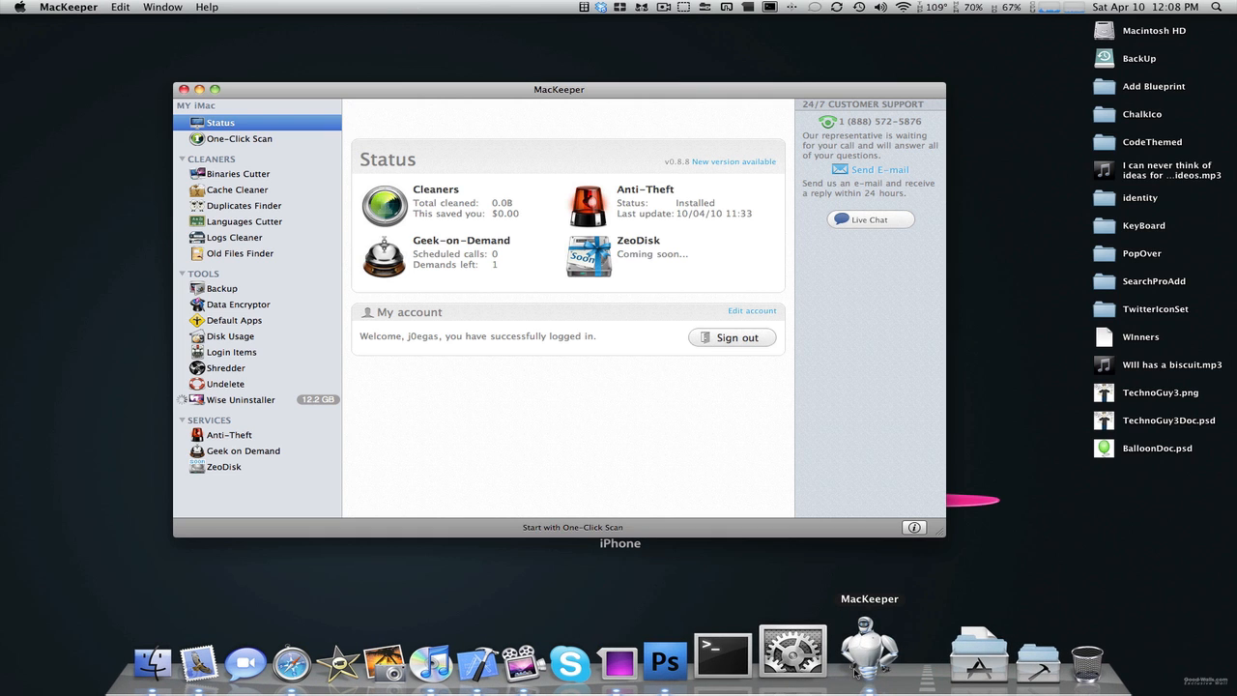
mouse_move(715, 447)
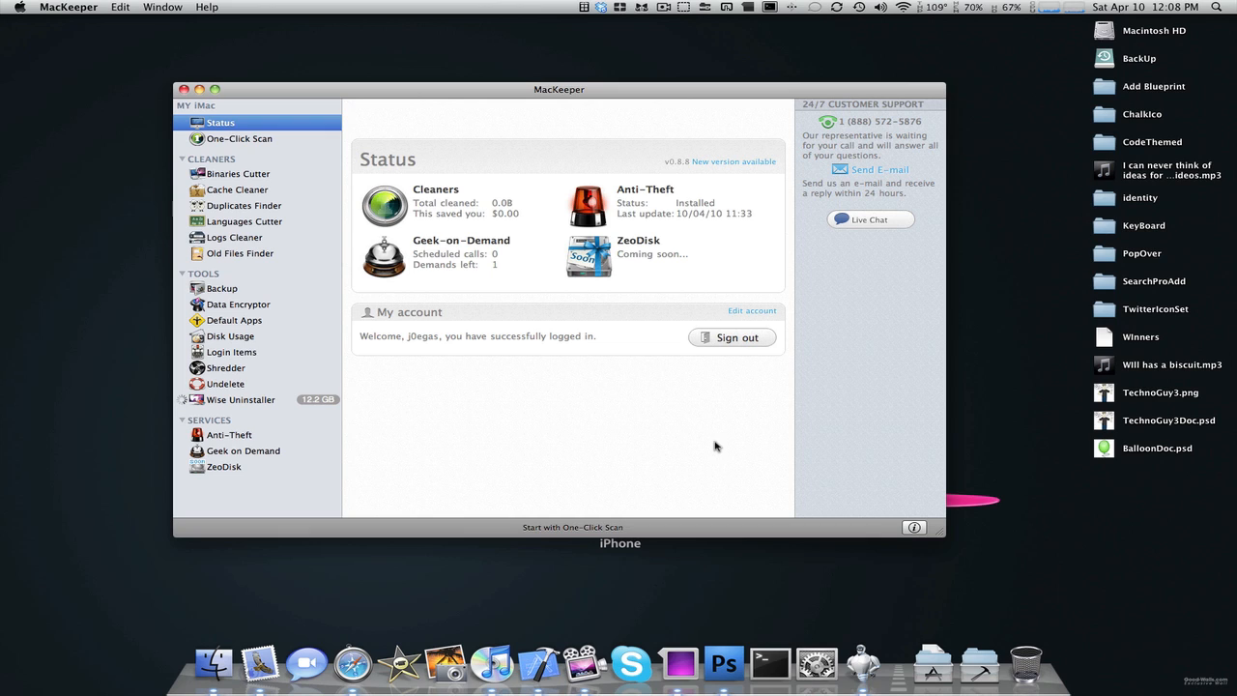
mouse_move(443, 149)
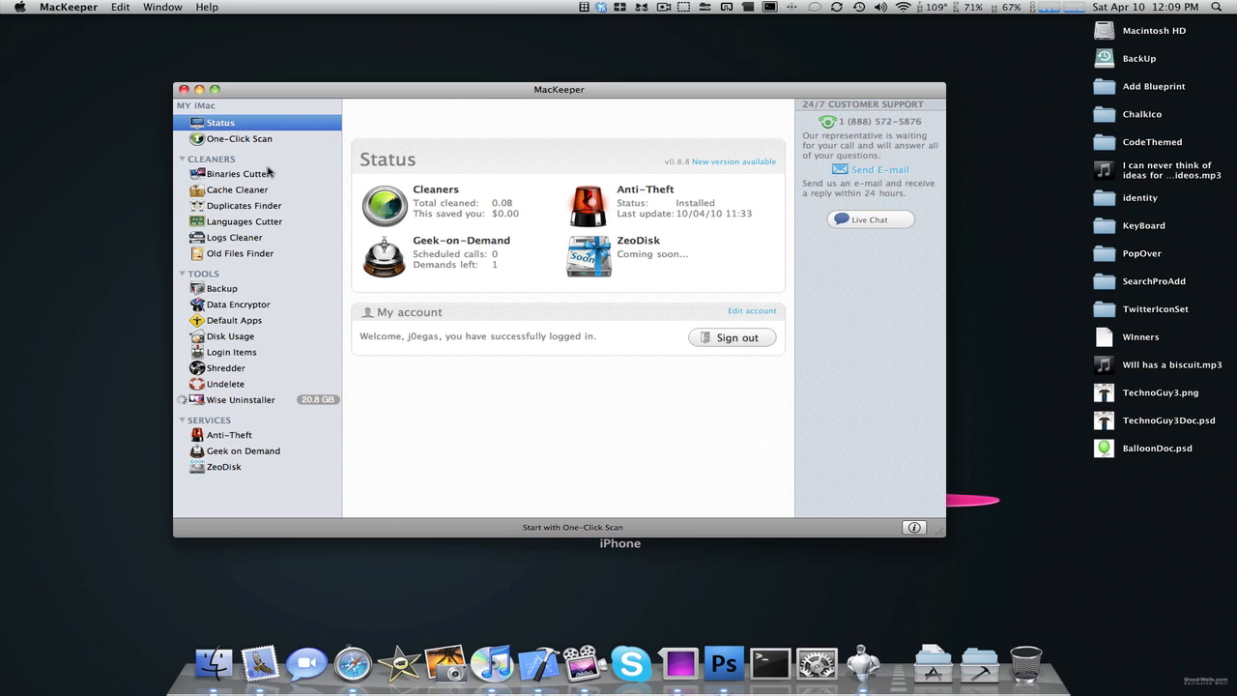
- Run One-Click Scan, review the Logs Cleaner and Cache Cleaner findings, then return to Status
click(239, 139)
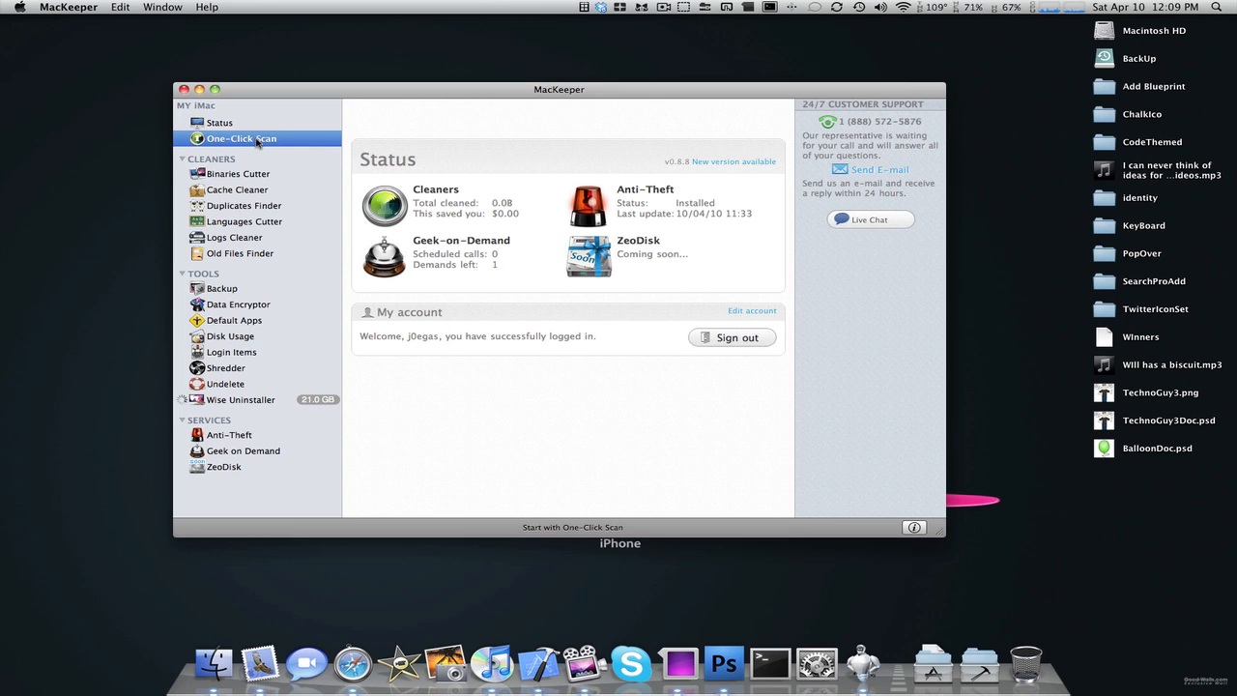
mouse_move(255, 170)
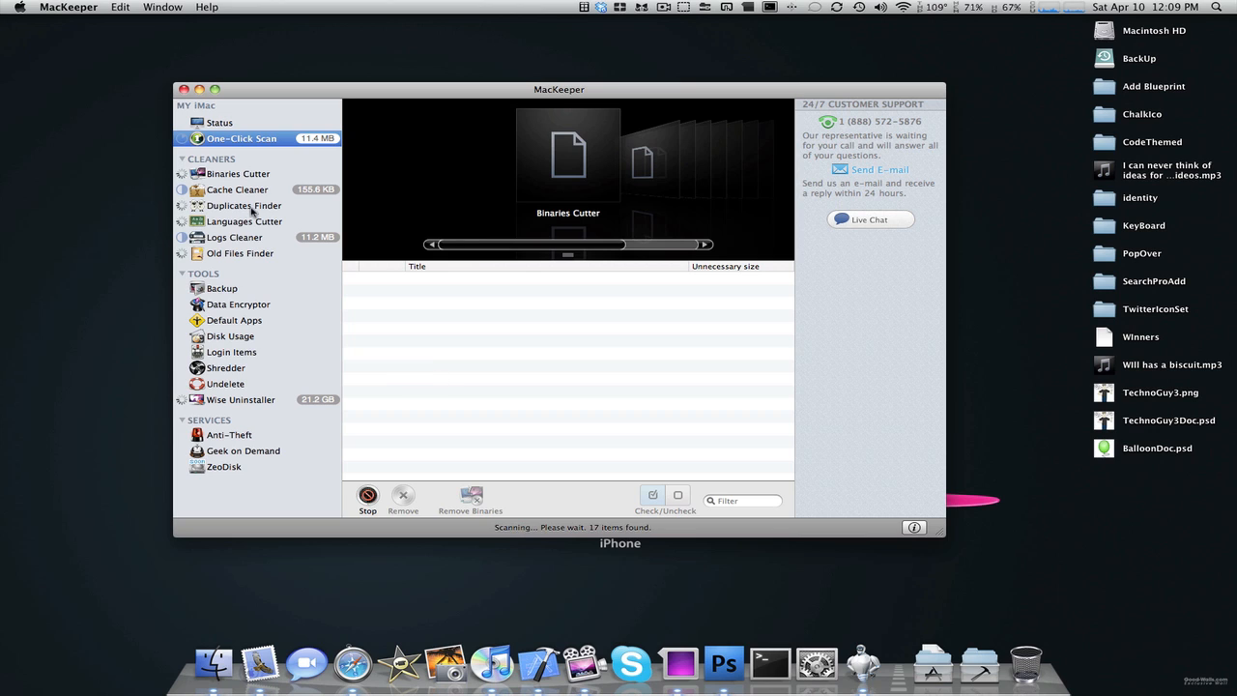
mouse_move(254, 240)
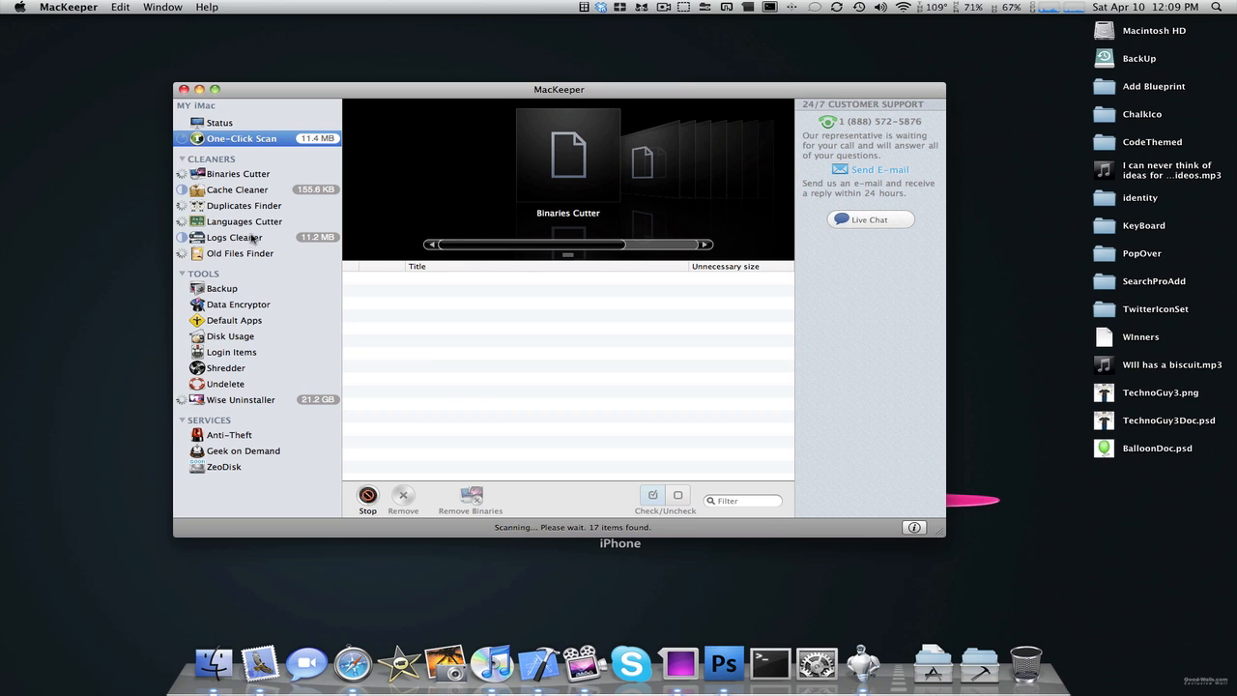
click(234, 236)
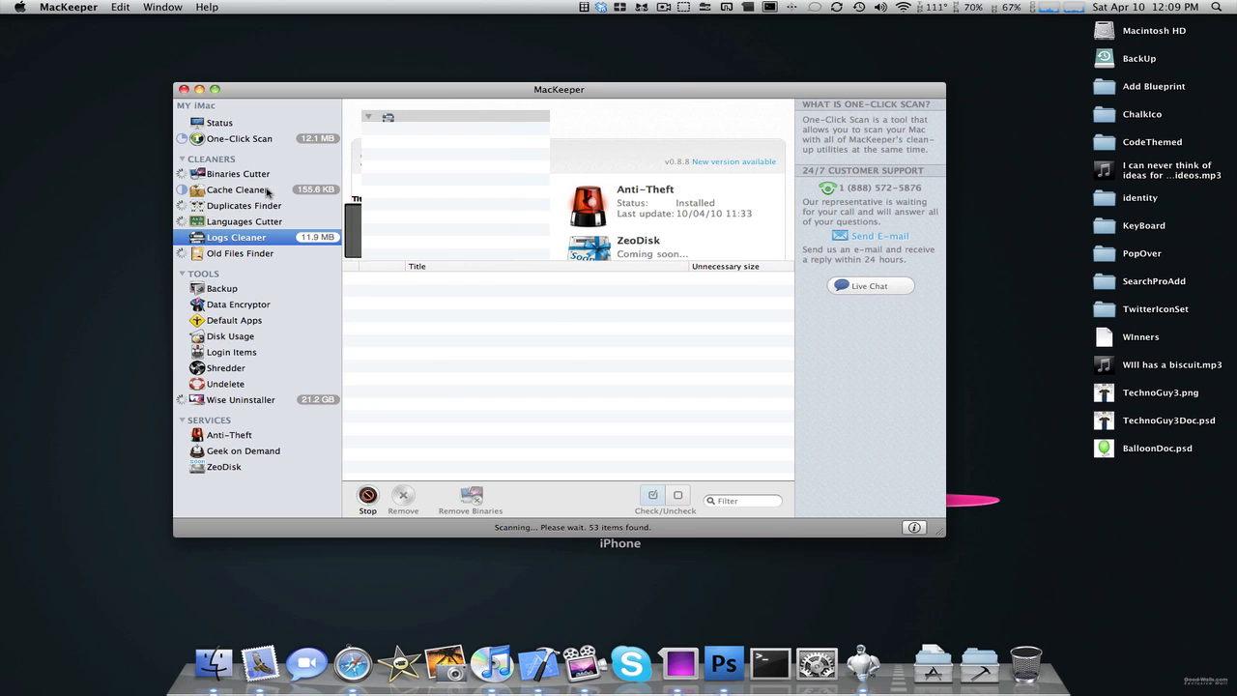
click(240, 190)
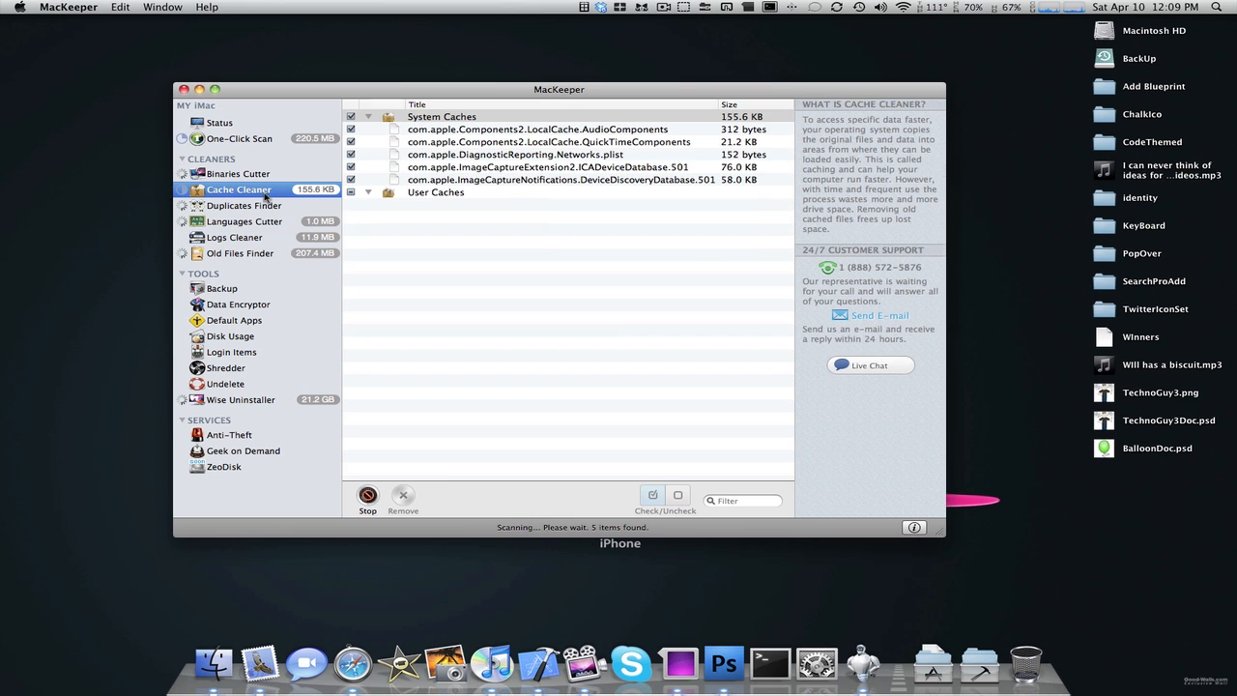
mouse_move(259, 151)
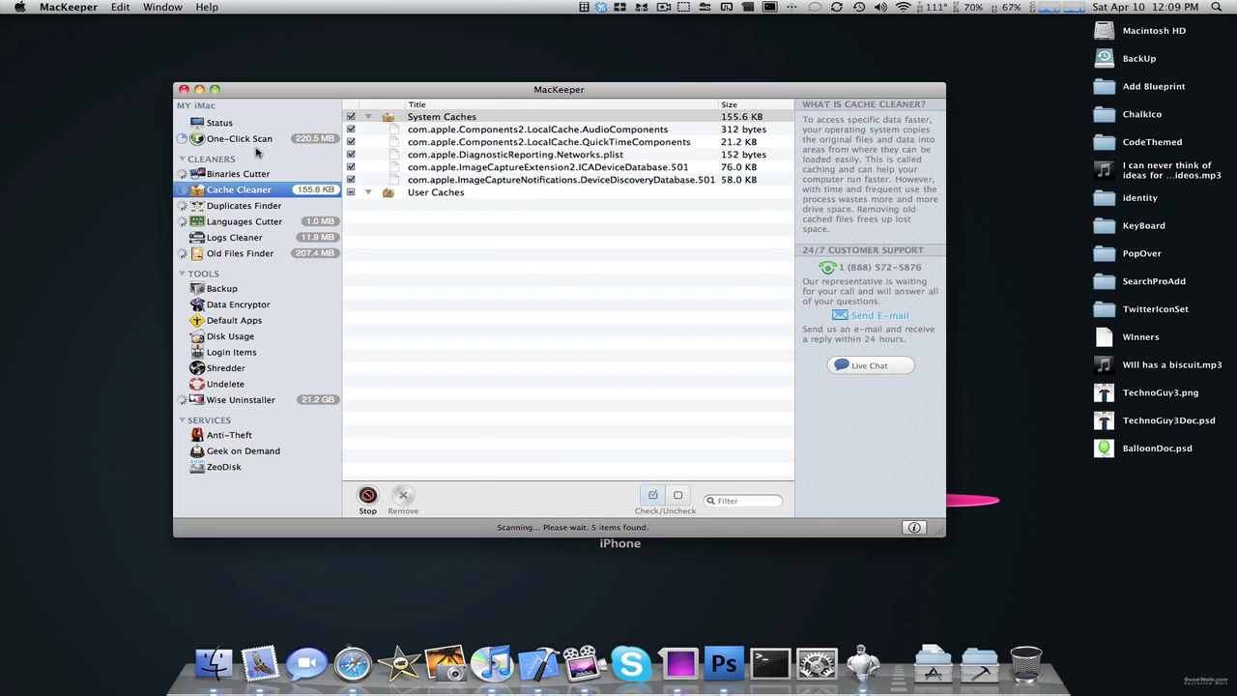
click(220, 123)
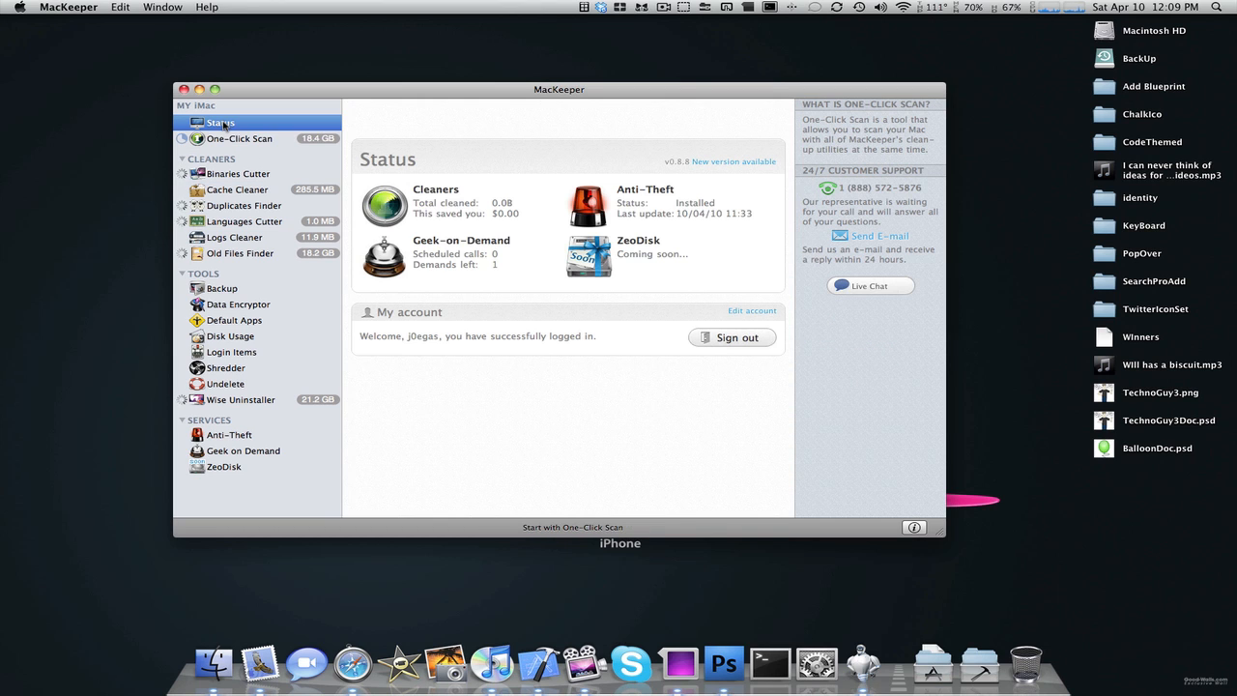
- Browse the Backup and Data Encryptor tools, ending on the Shredder's drop area
click(222, 288)
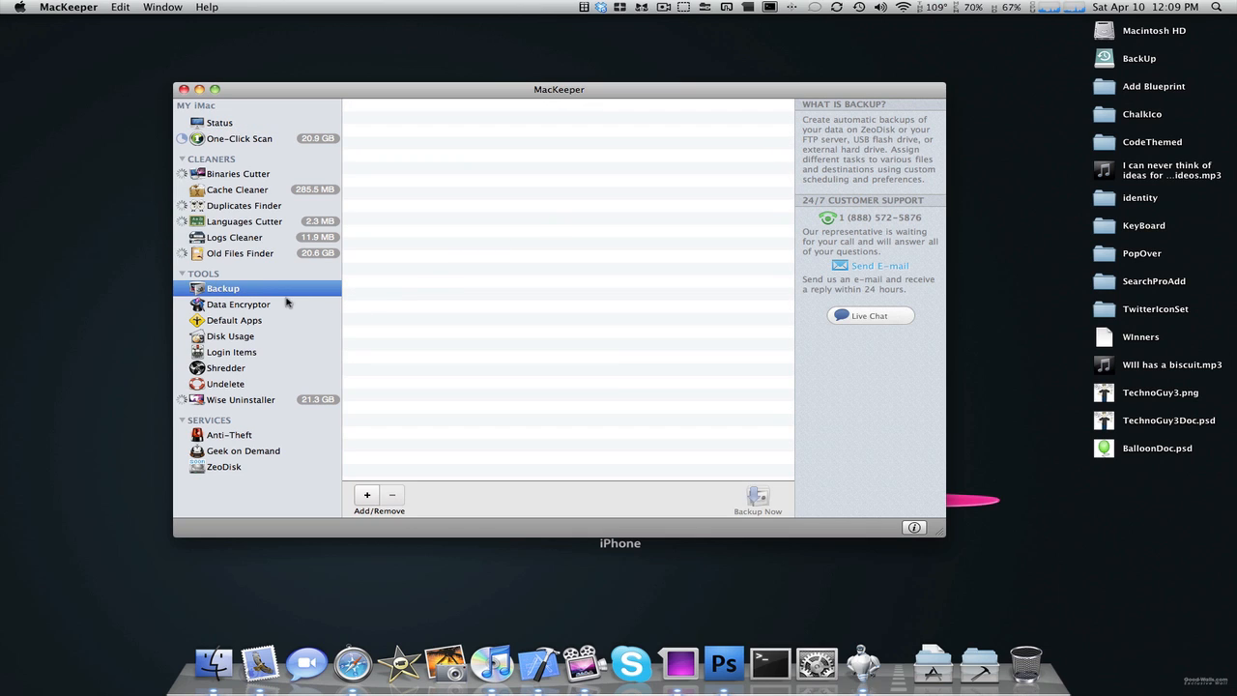
click(240, 305)
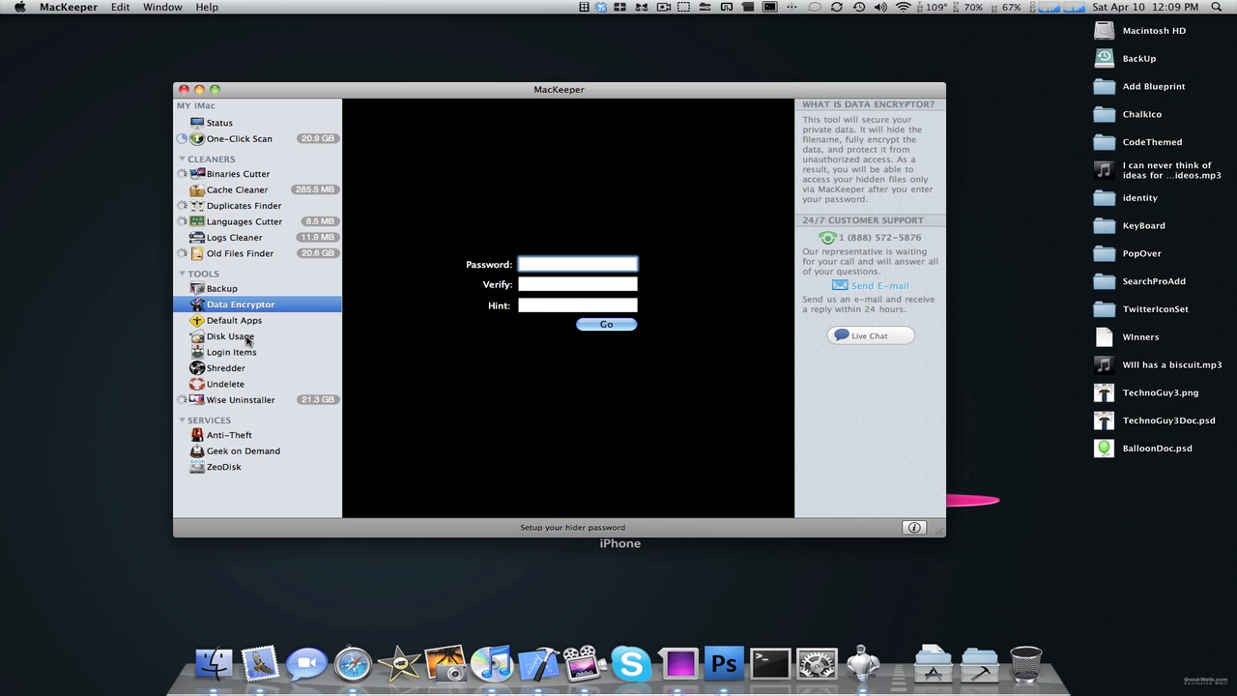
click(228, 367)
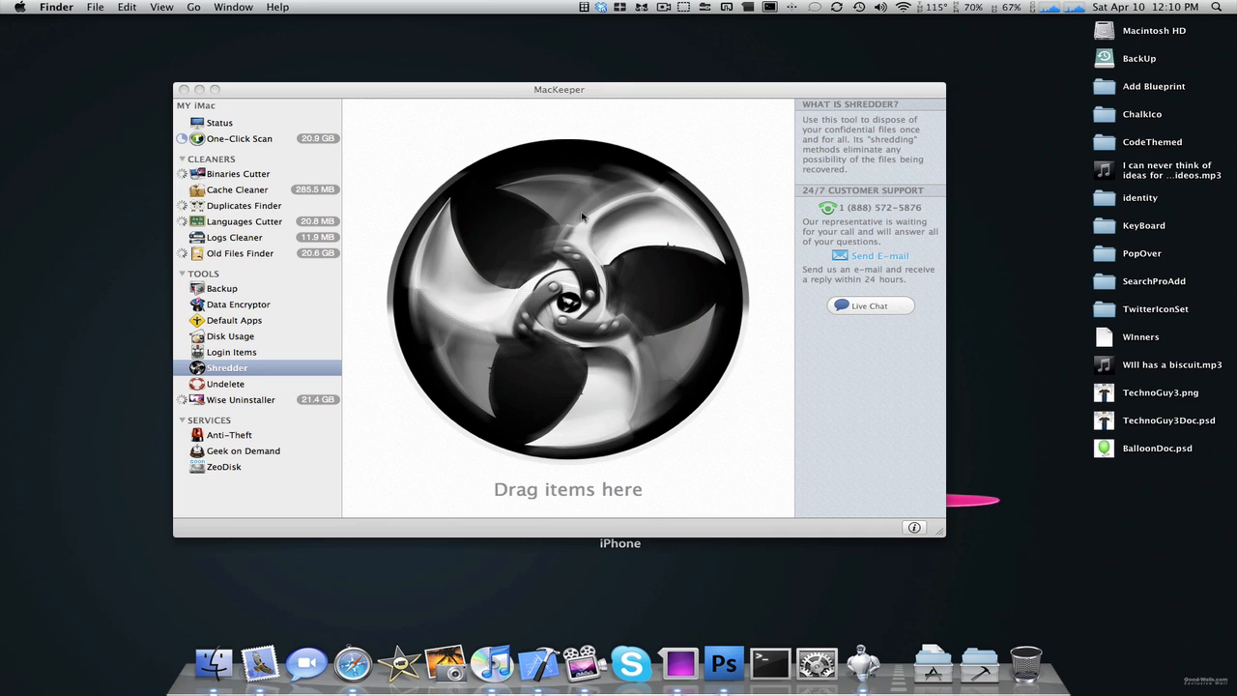
mouse_move(303, 491)
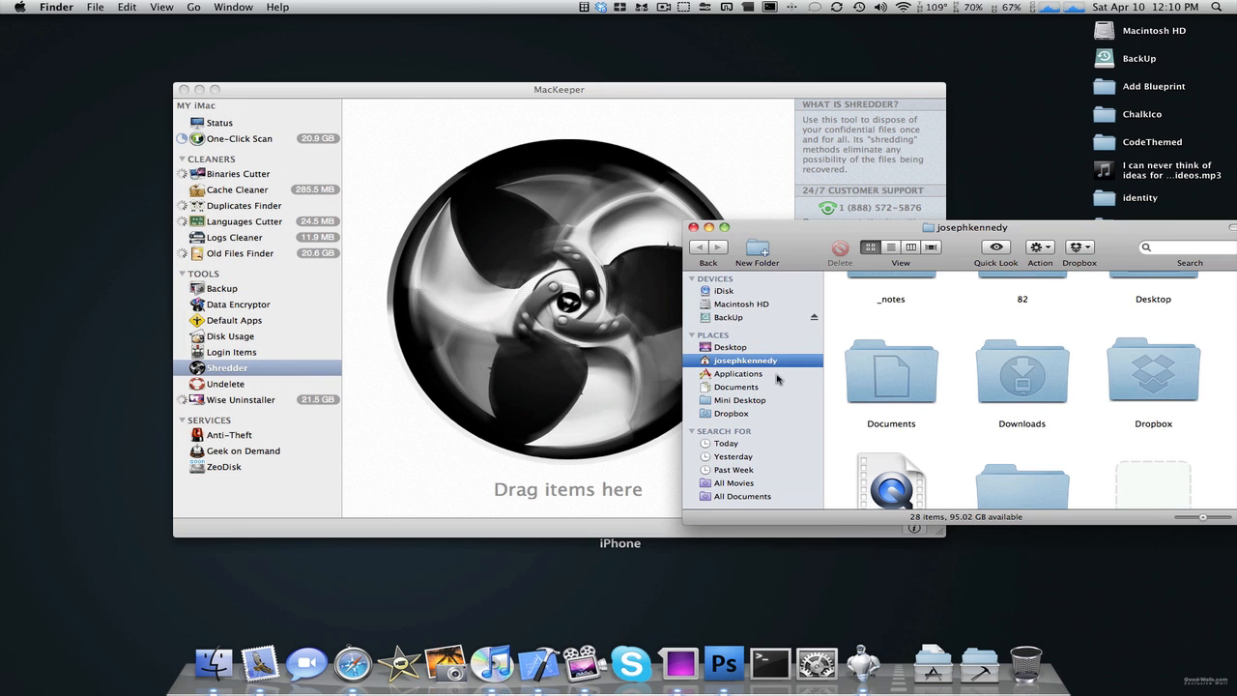
- Add Spartan.app from Applications to the Shredder list, checked at 233.6 KB
click(738, 375)
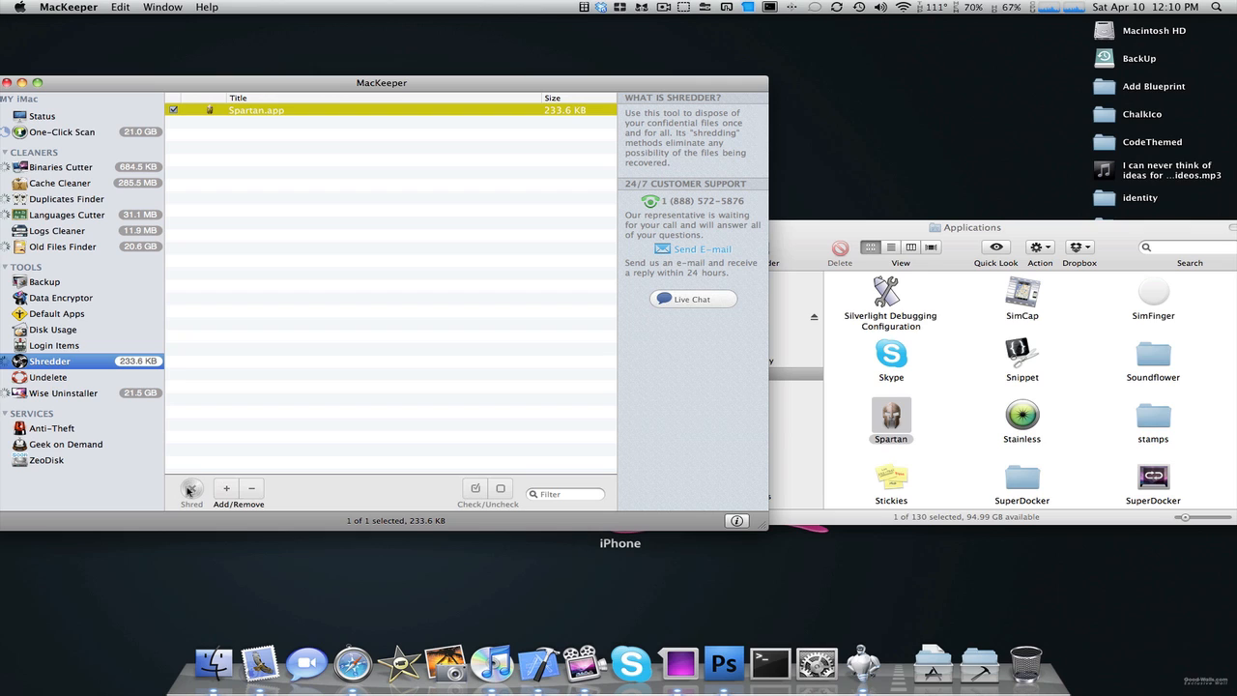
mouse_move(271, 387)
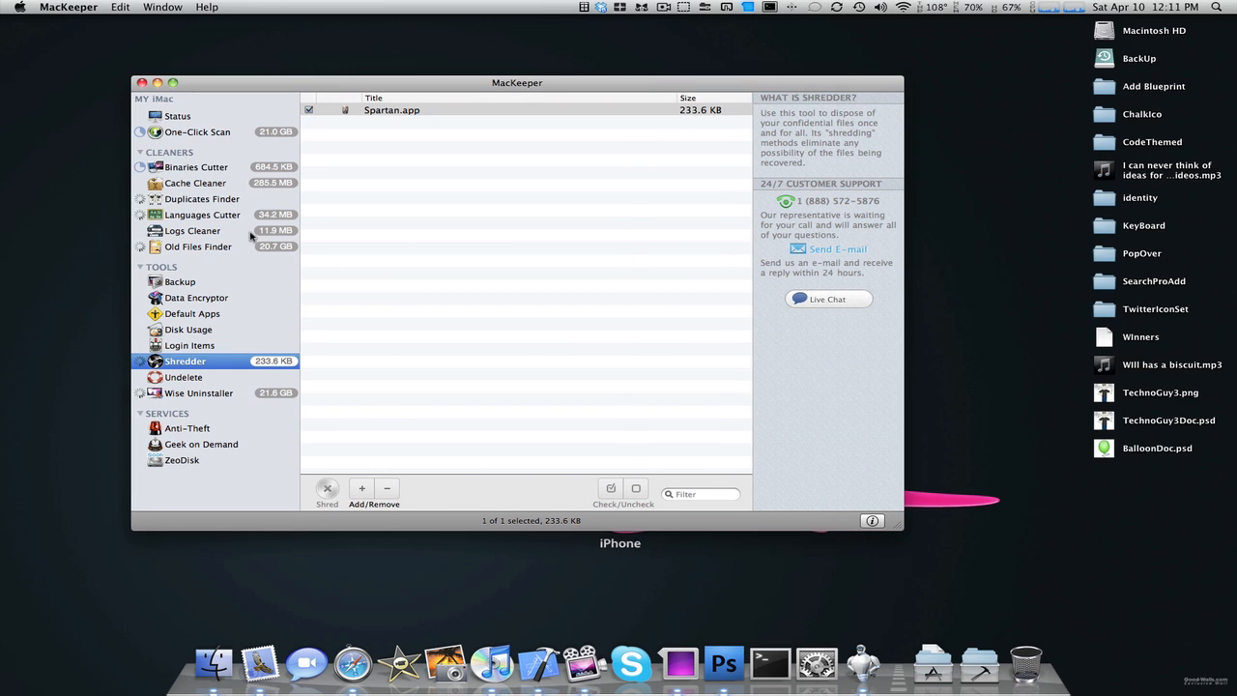
- Show the Anti-Theft service page, reporting it installed and ready to go
click(186, 427)
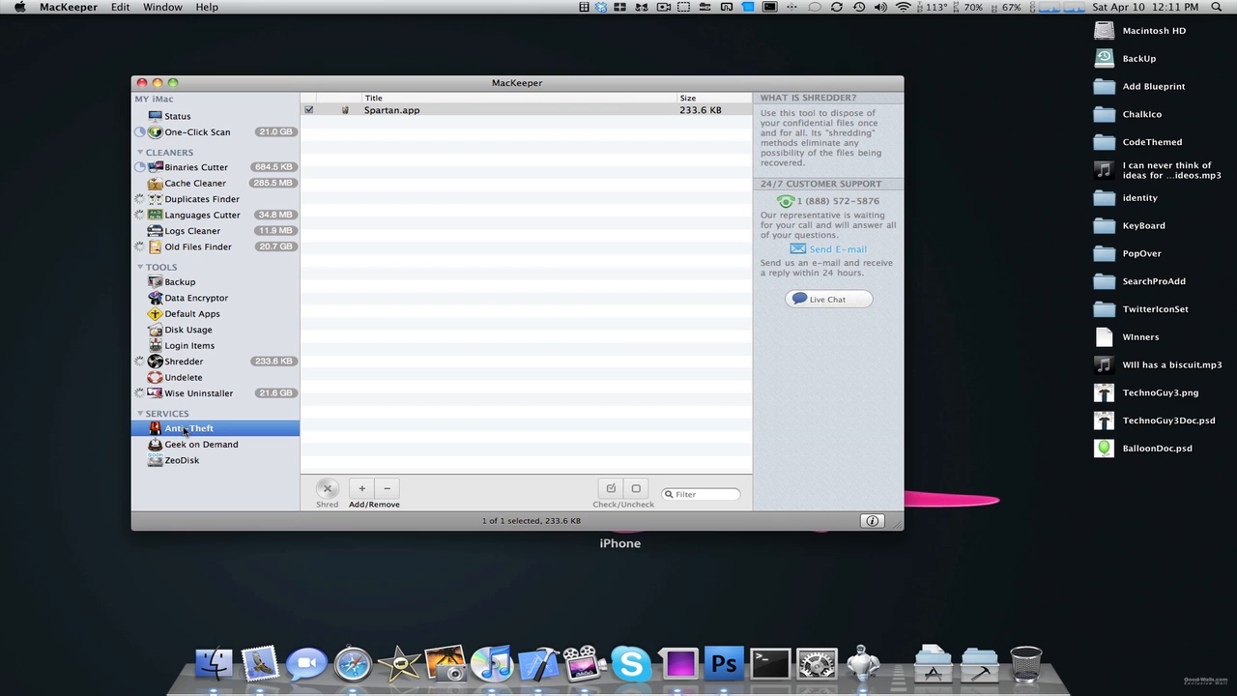
click(187, 429)
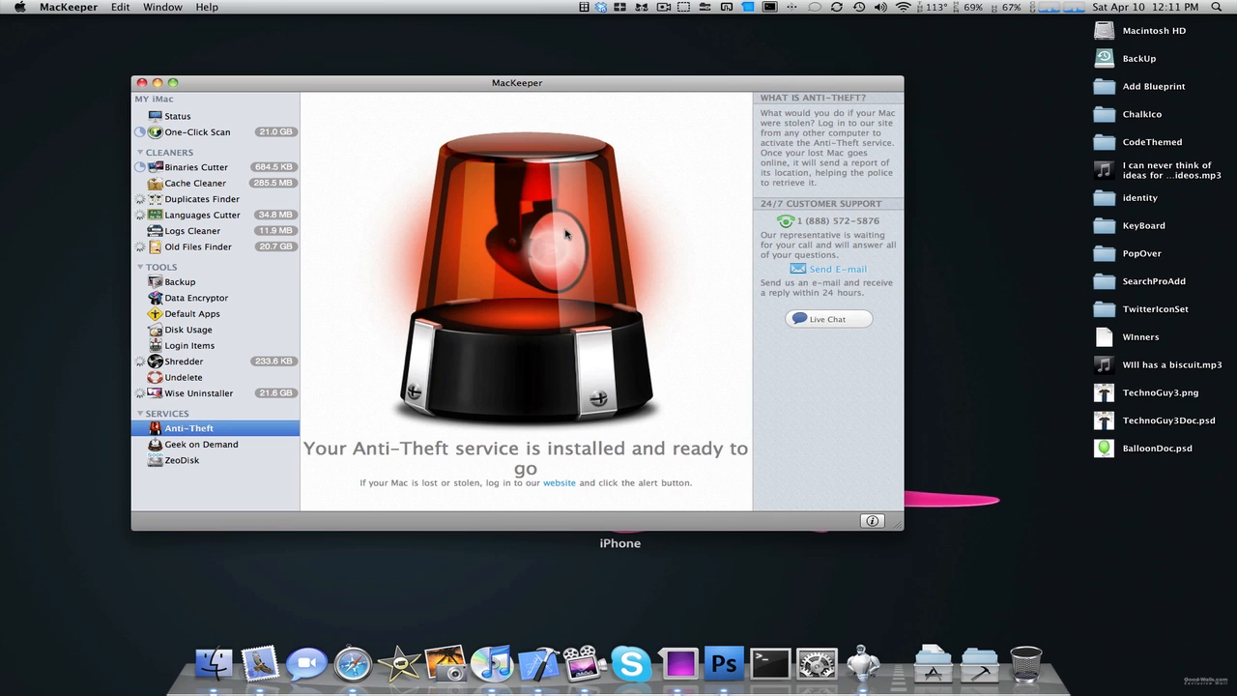
mouse_move(728, 215)
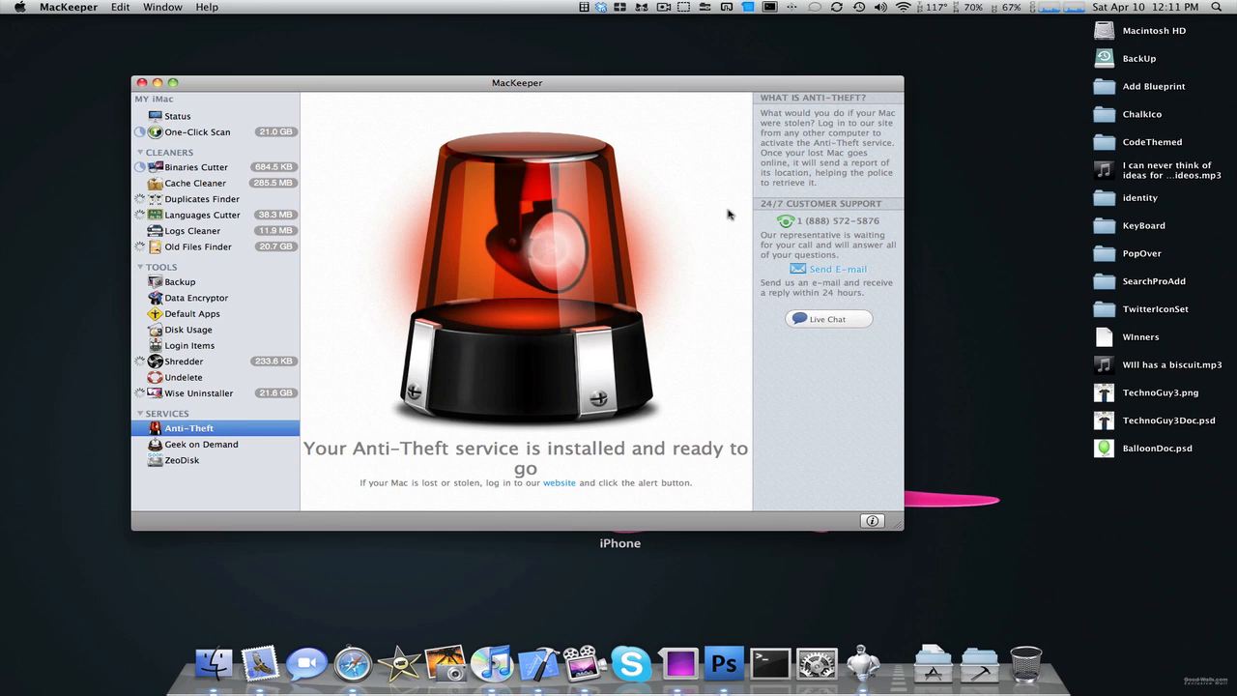
mouse_move(564, 483)
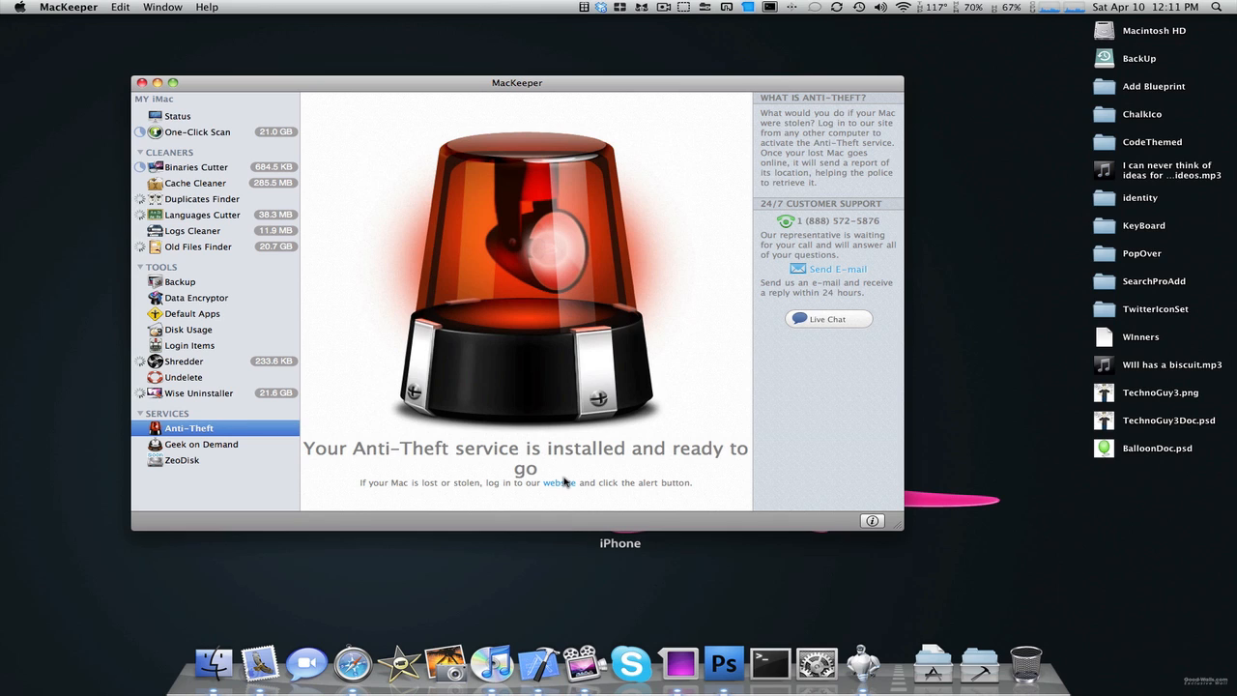
mouse_move(646, 468)
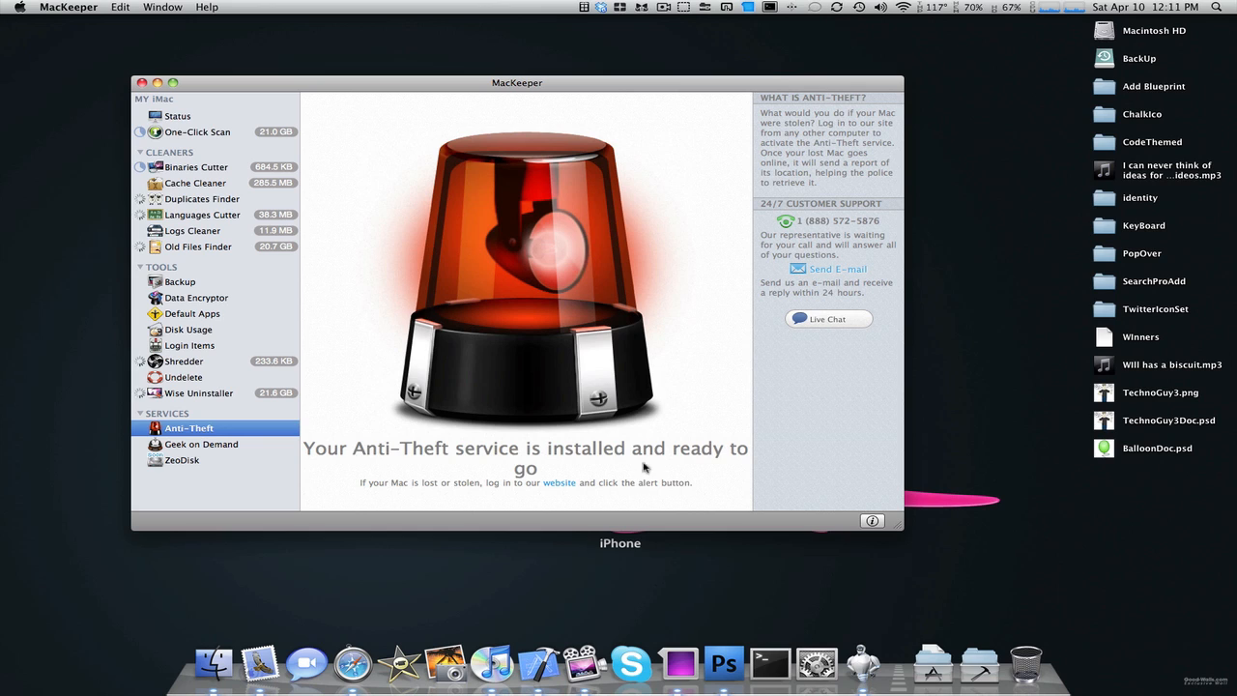
mouse_move(711, 339)
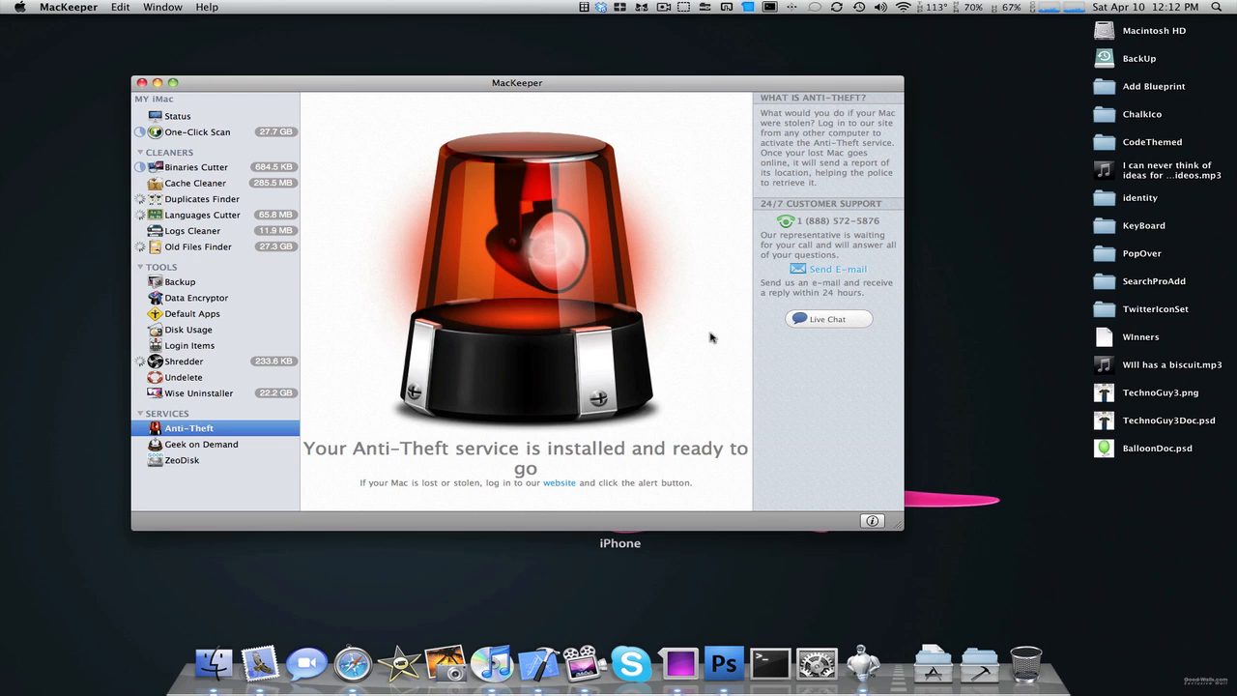
mouse_move(225, 442)
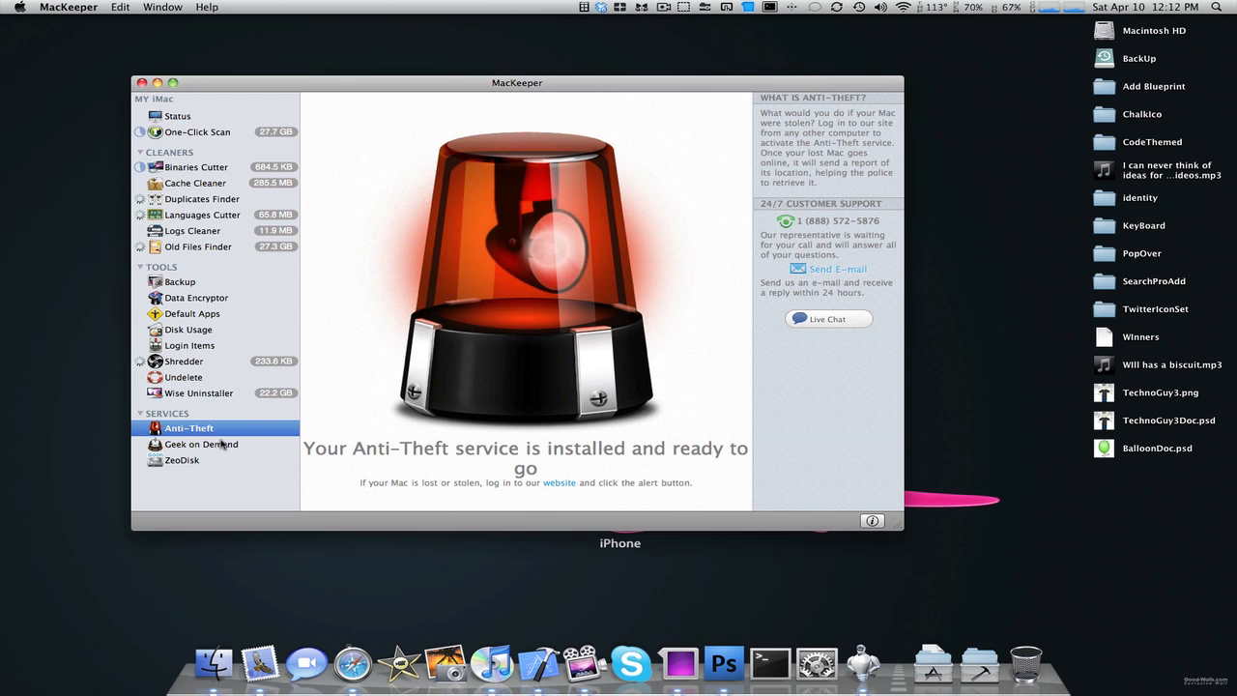
- Visit the Geek on Demand page, then go back to the Status overview with the account signed in
click(201, 442)
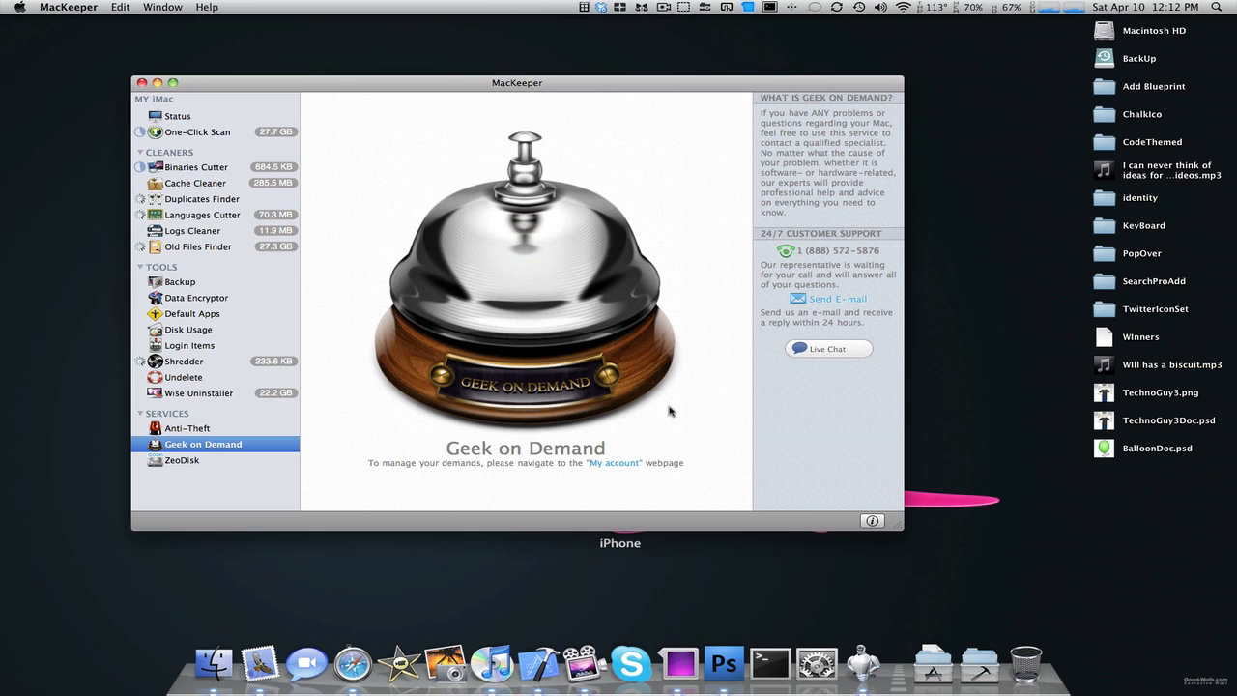
mouse_move(669, 410)
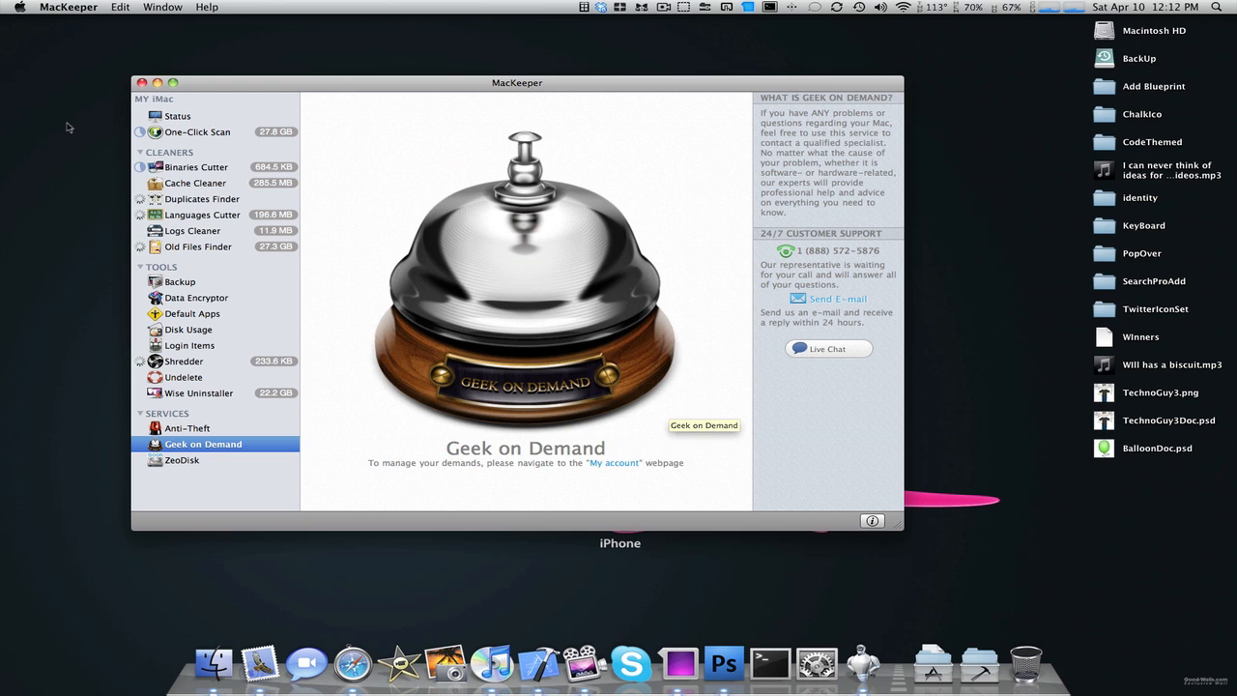
click(178, 115)
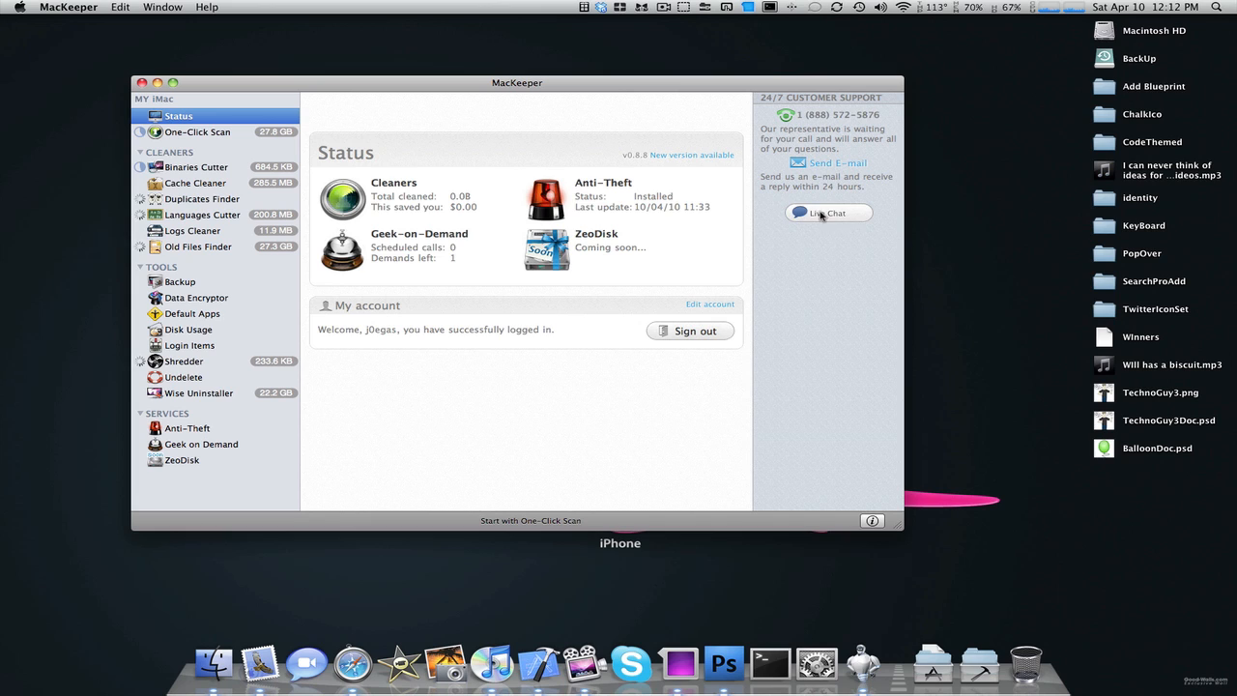
mouse_move(692, 400)
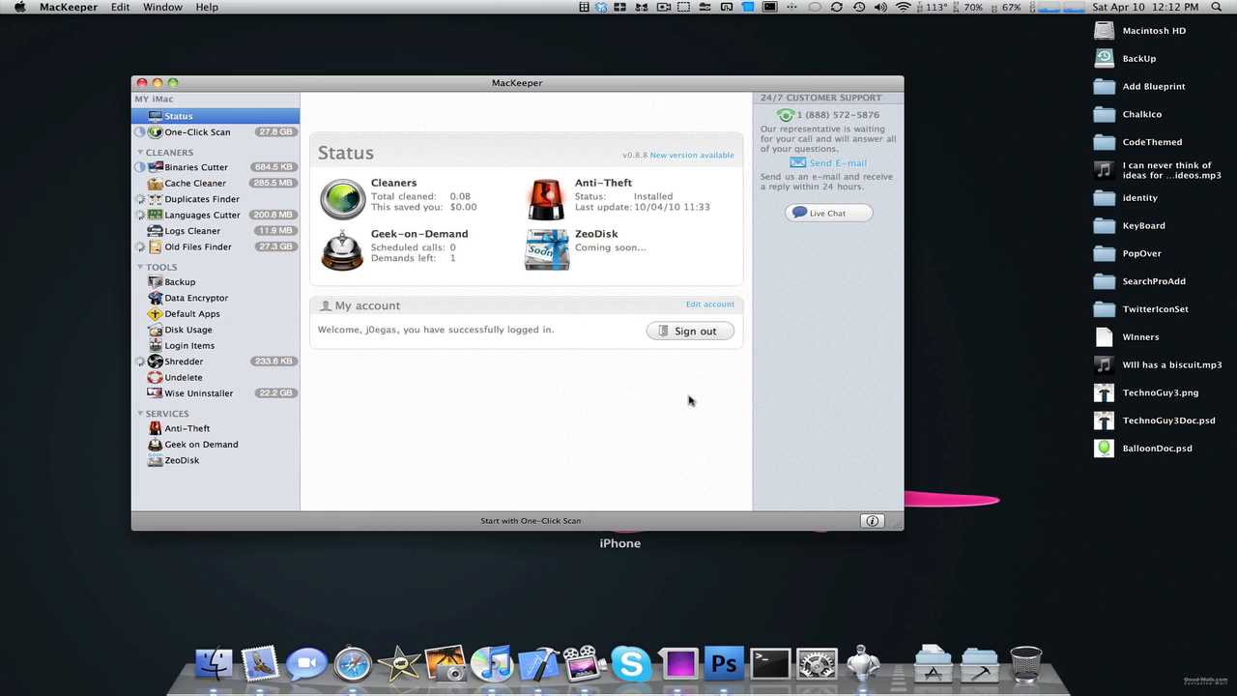
mouse_move(688, 400)
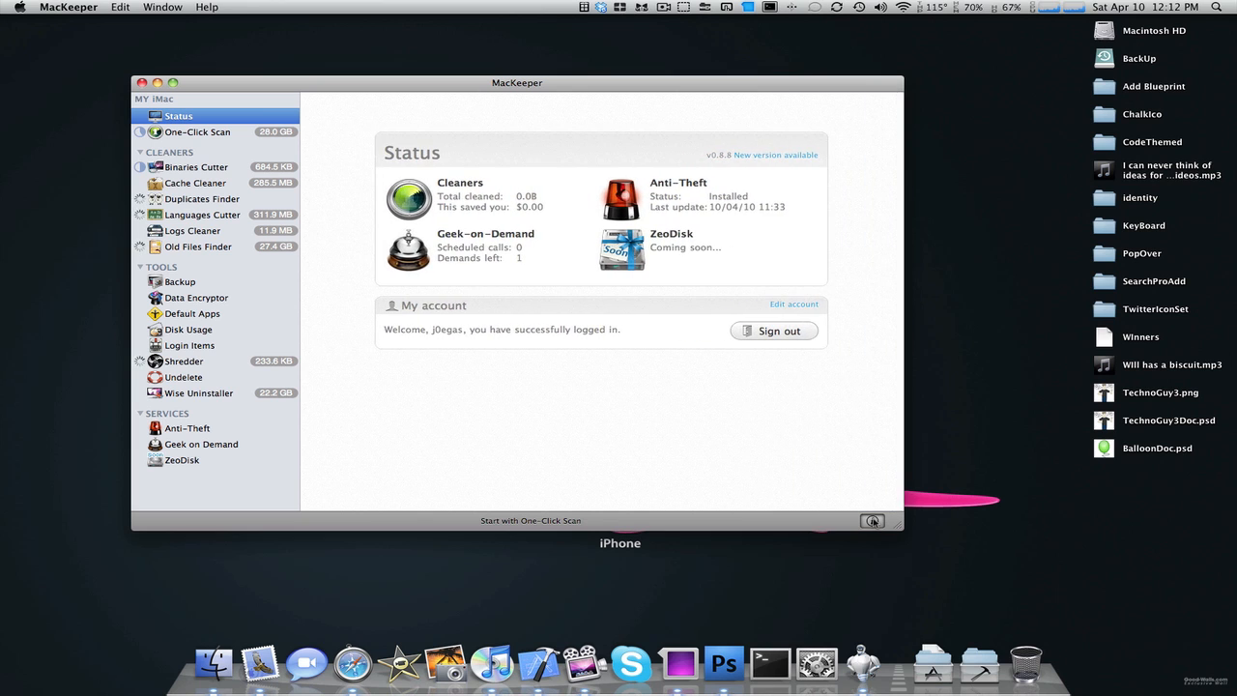
click(872, 521)
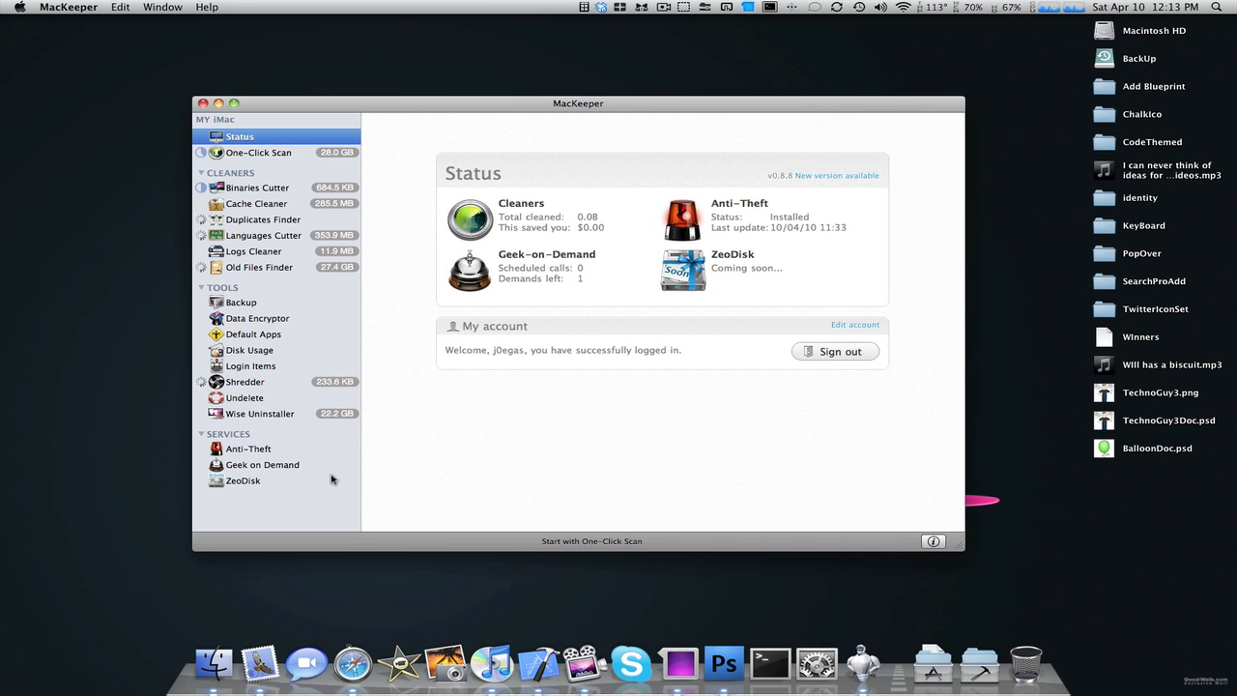
- View ZeoDisk's coming-soon page and the Shredder, then start Binaries Cutter scanning (macui 684.5 KB found)
click(244, 480)
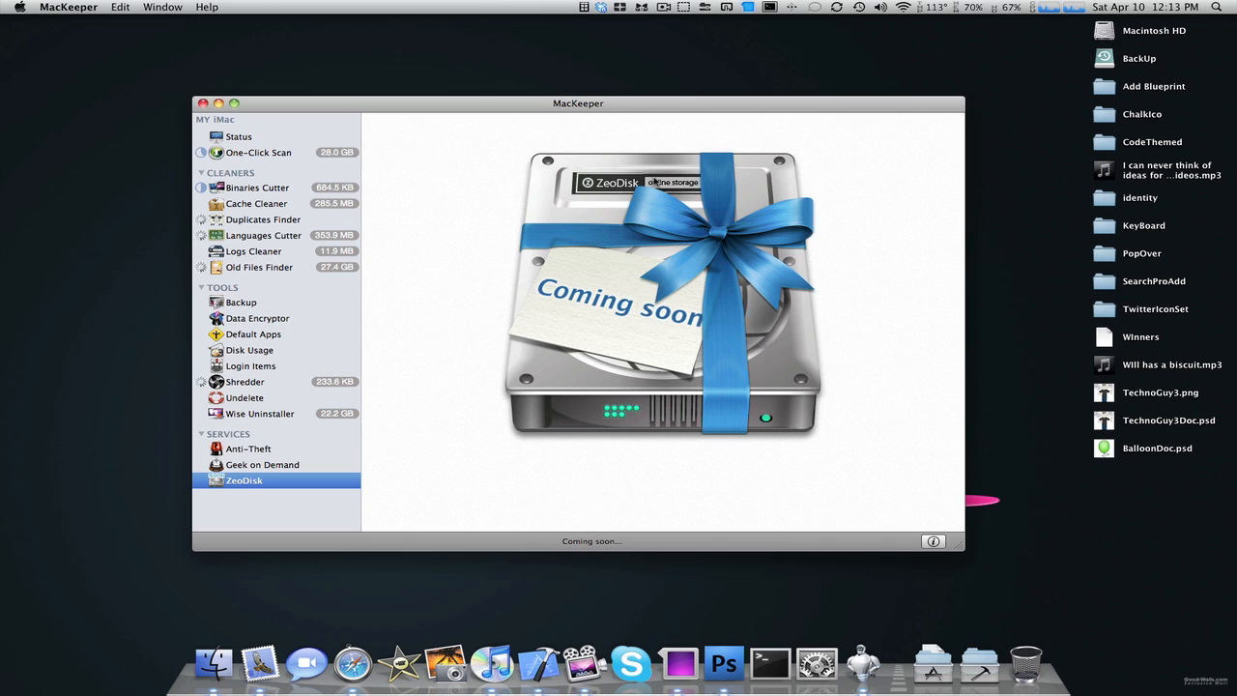
mouse_move(688, 189)
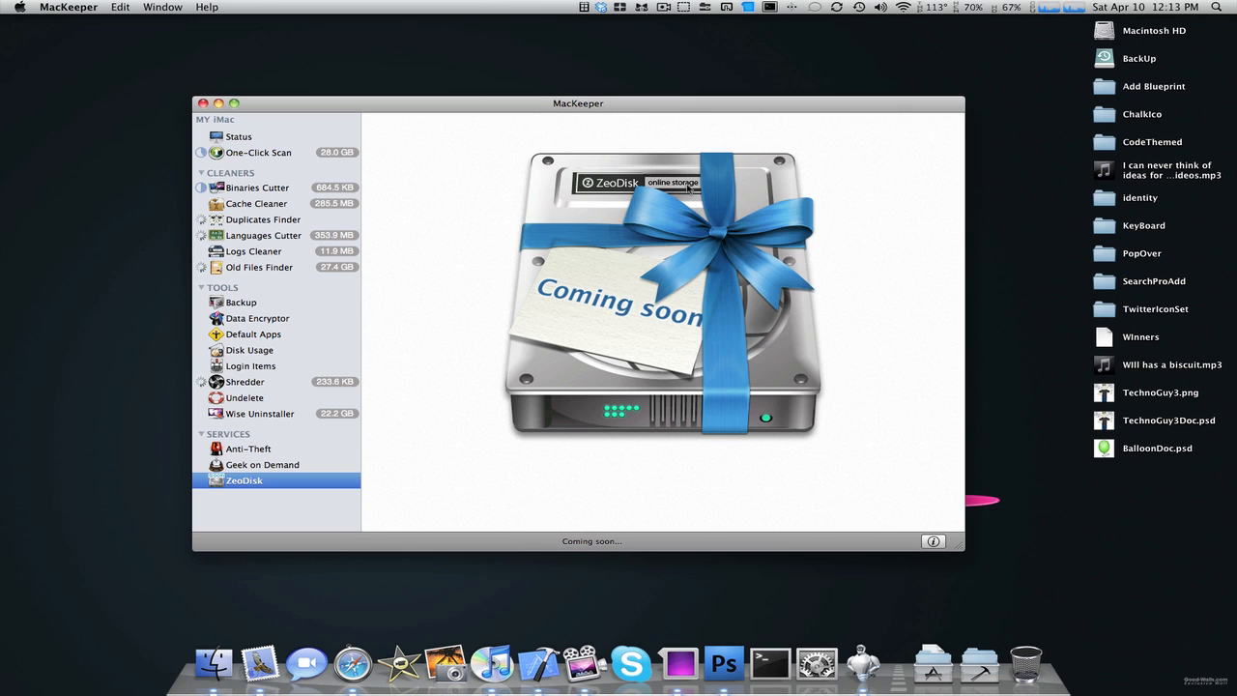
mouse_move(493, 302)
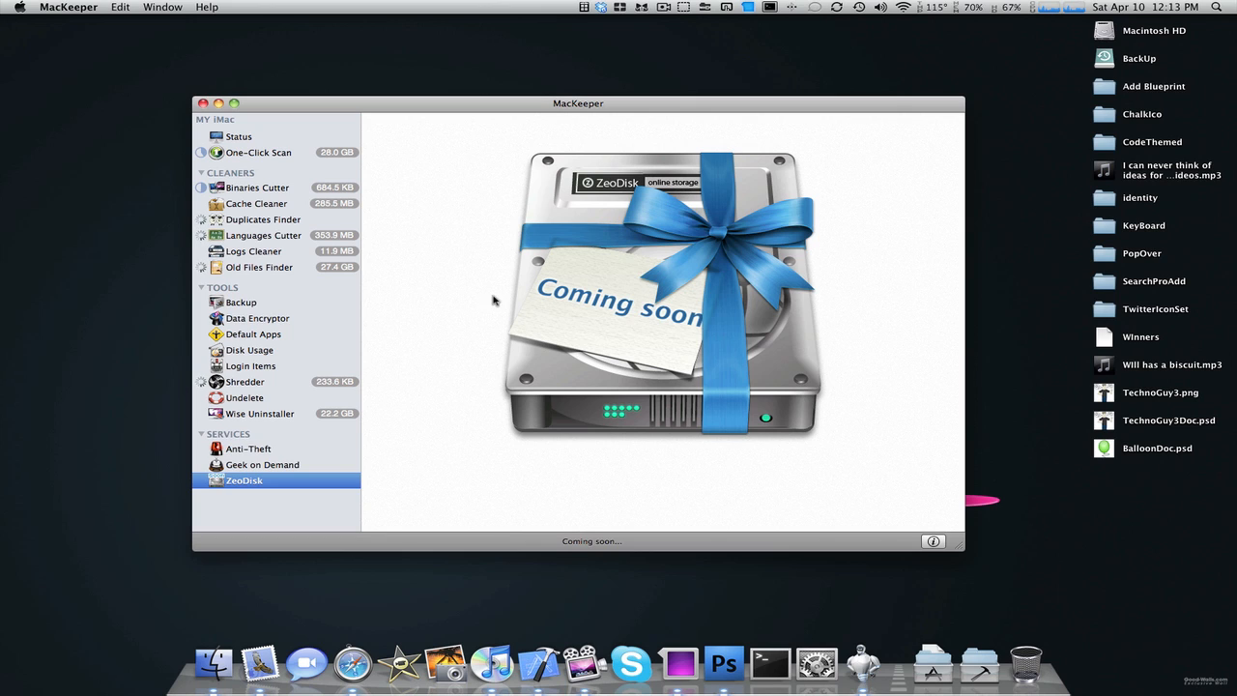
mouse_move(245, 419)
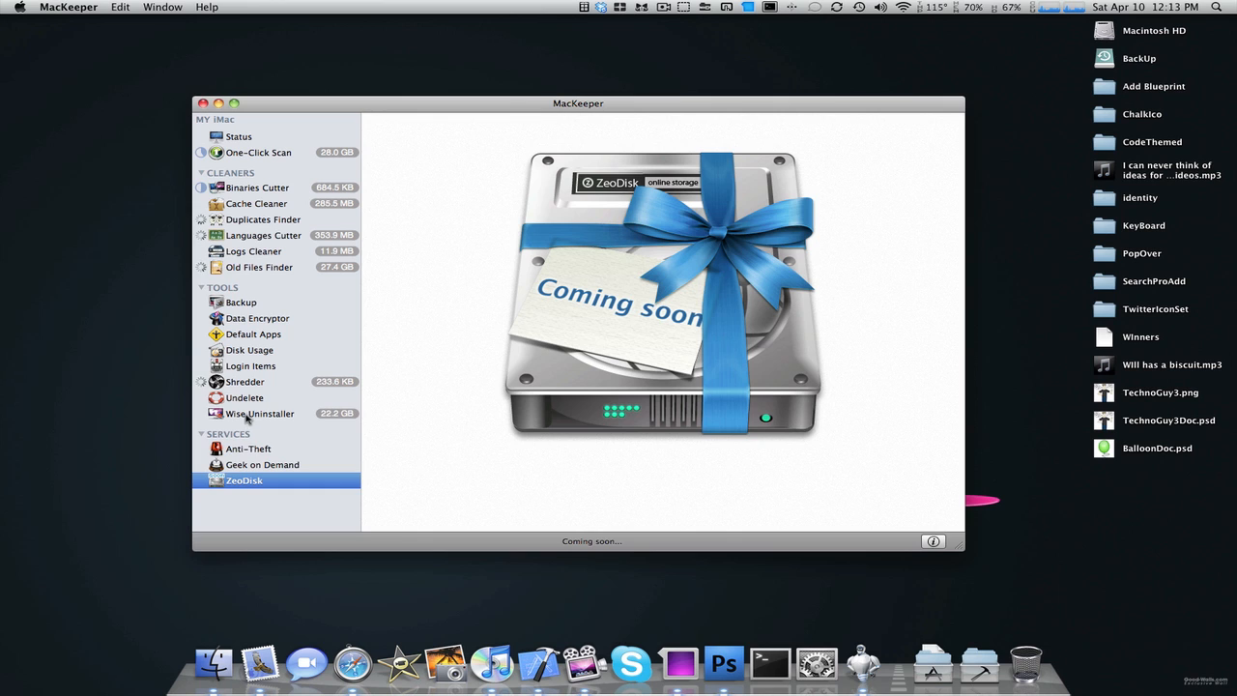
click(244, 381)
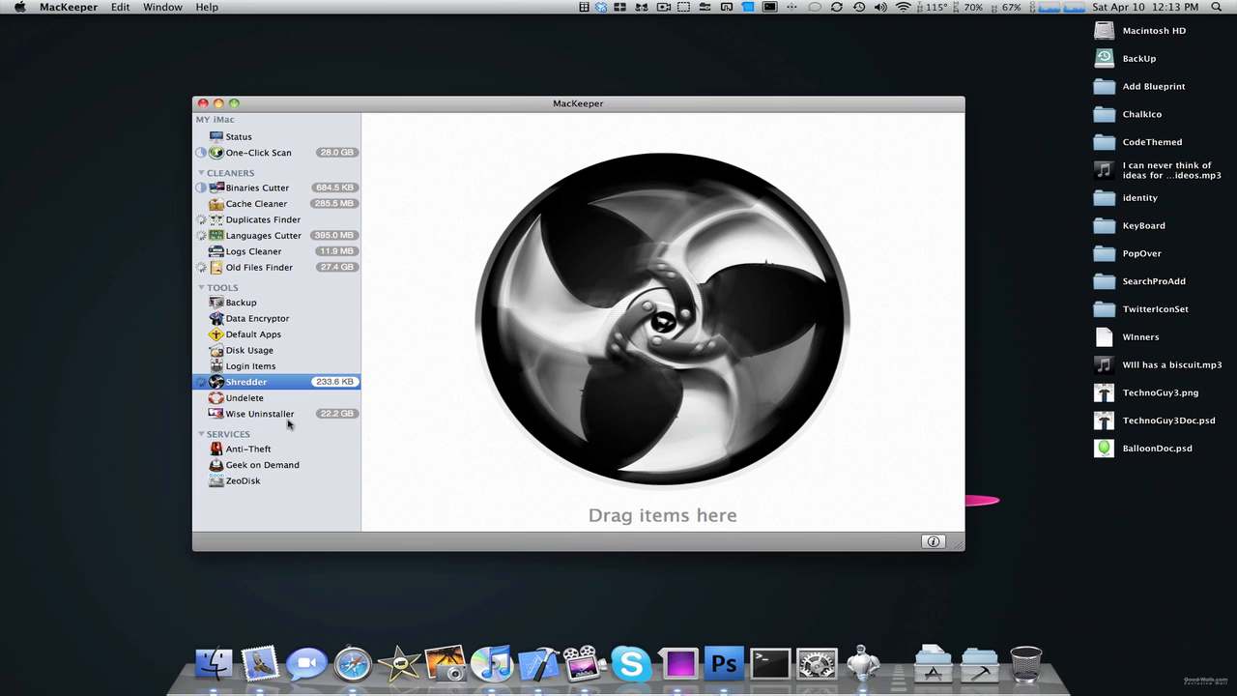
click(259, 267)
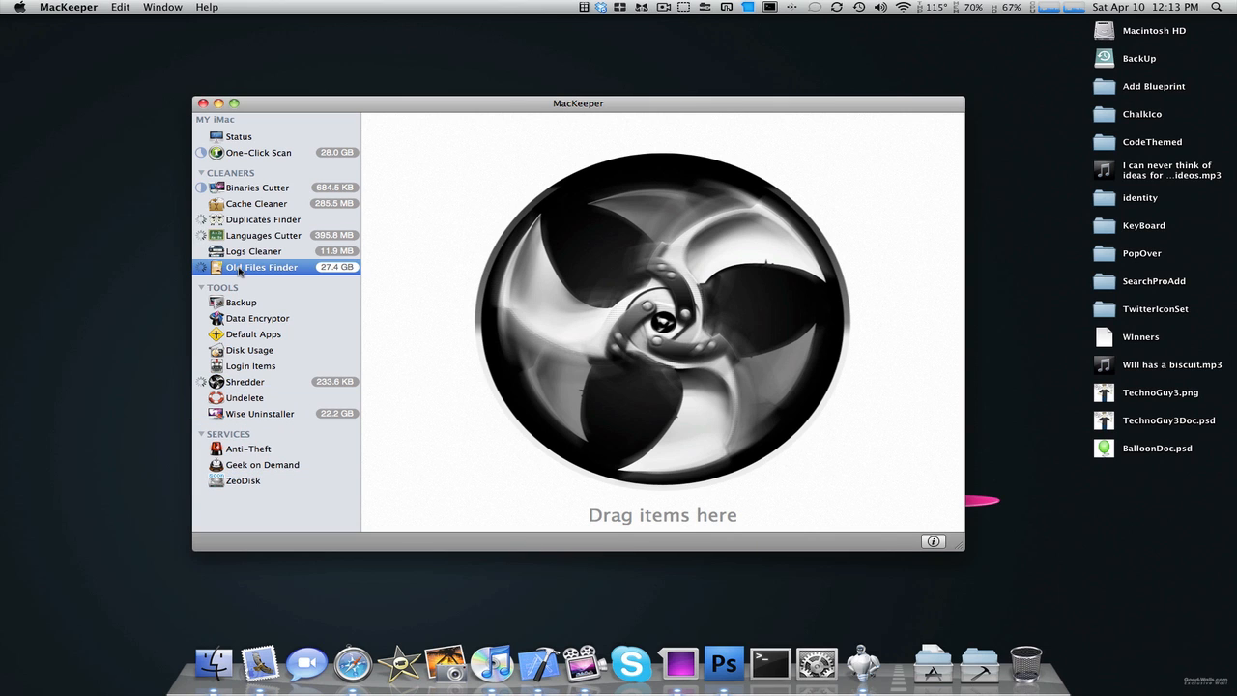
click(255, 185)
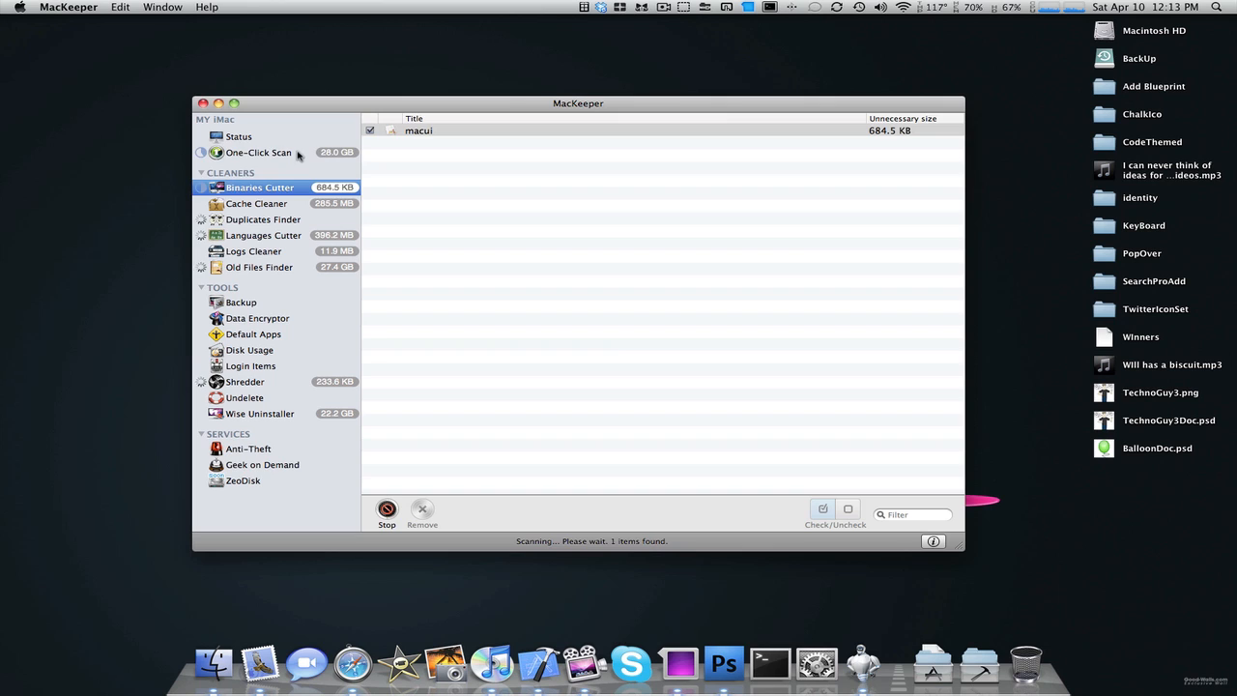
- Check Binaries Cutter results showing Keynote at 3.7 MB, then bring up Undelete's volume chooser
click(259, 150)
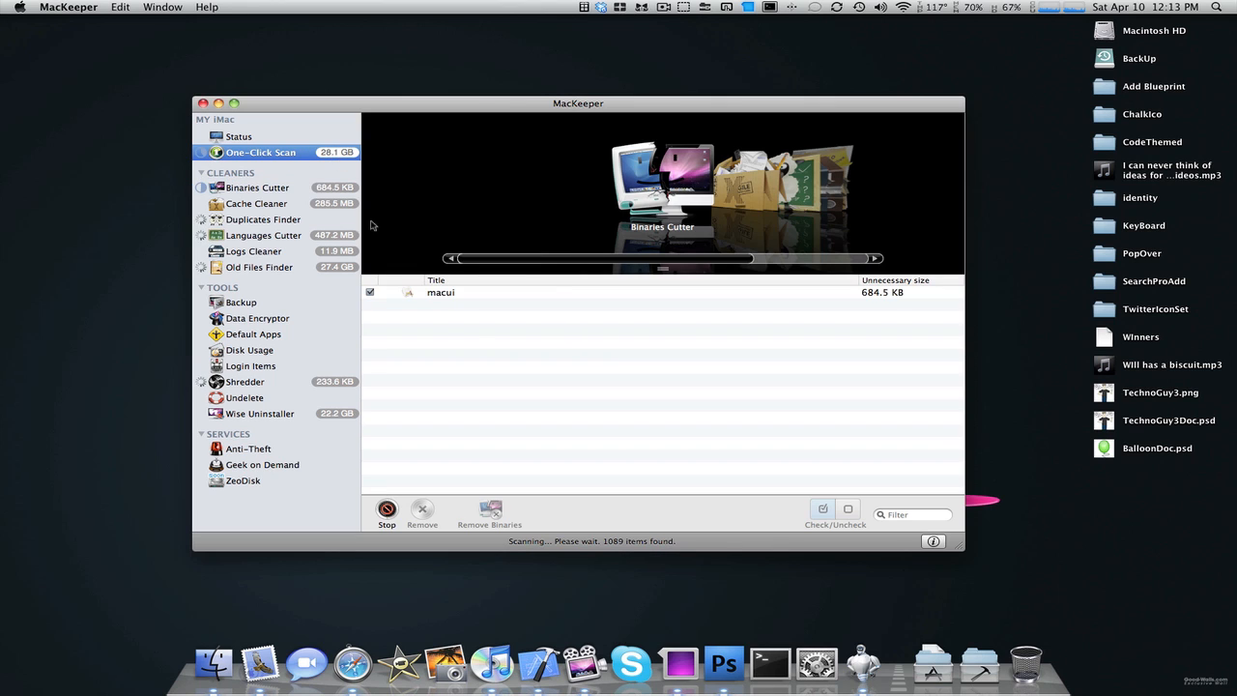
click(257, 188)
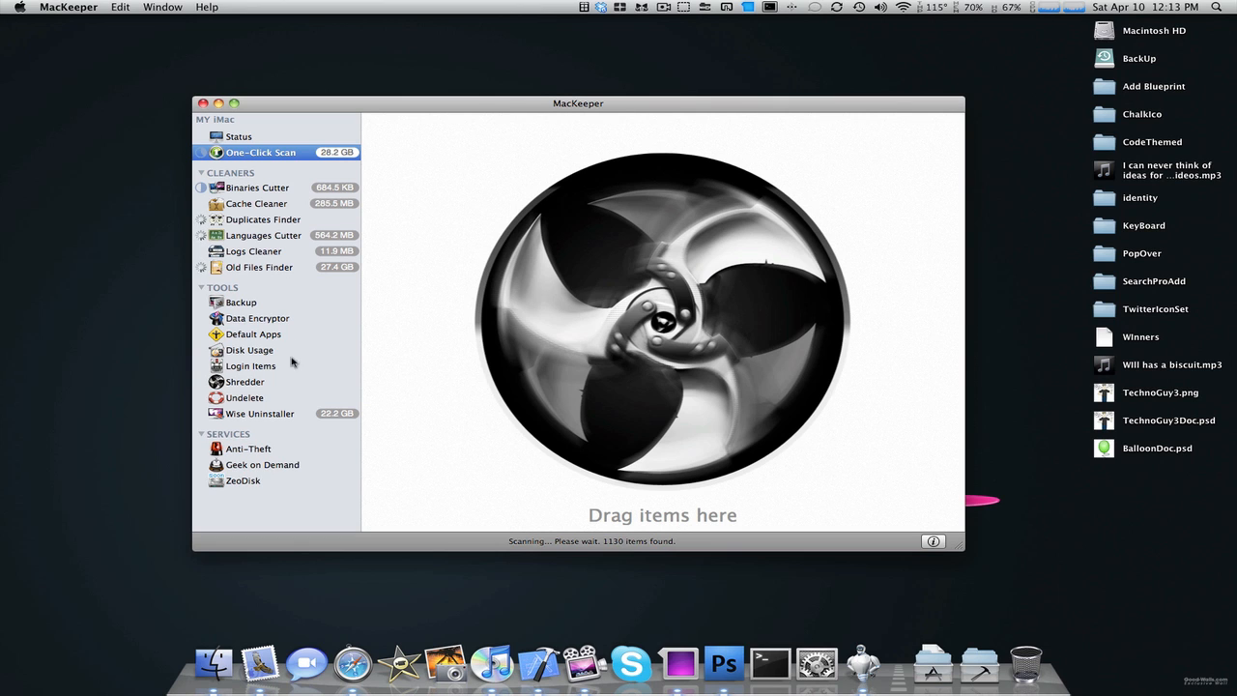
mouse_move(346, 212)
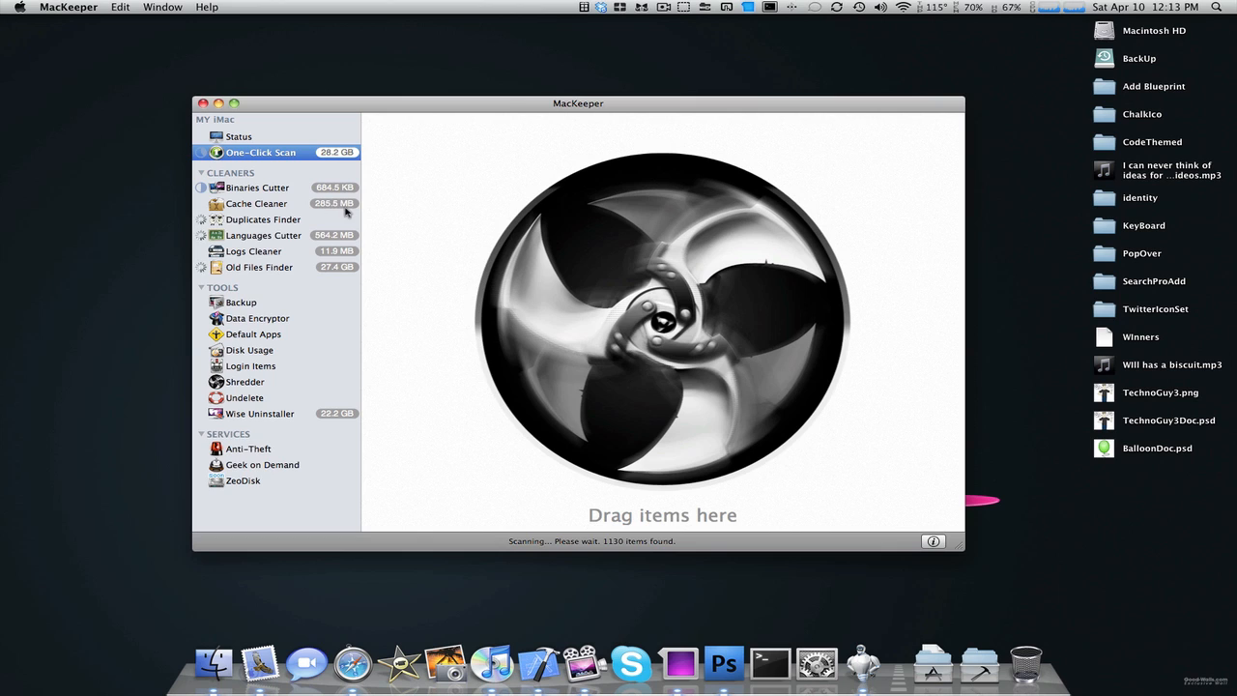
click(259, 185)
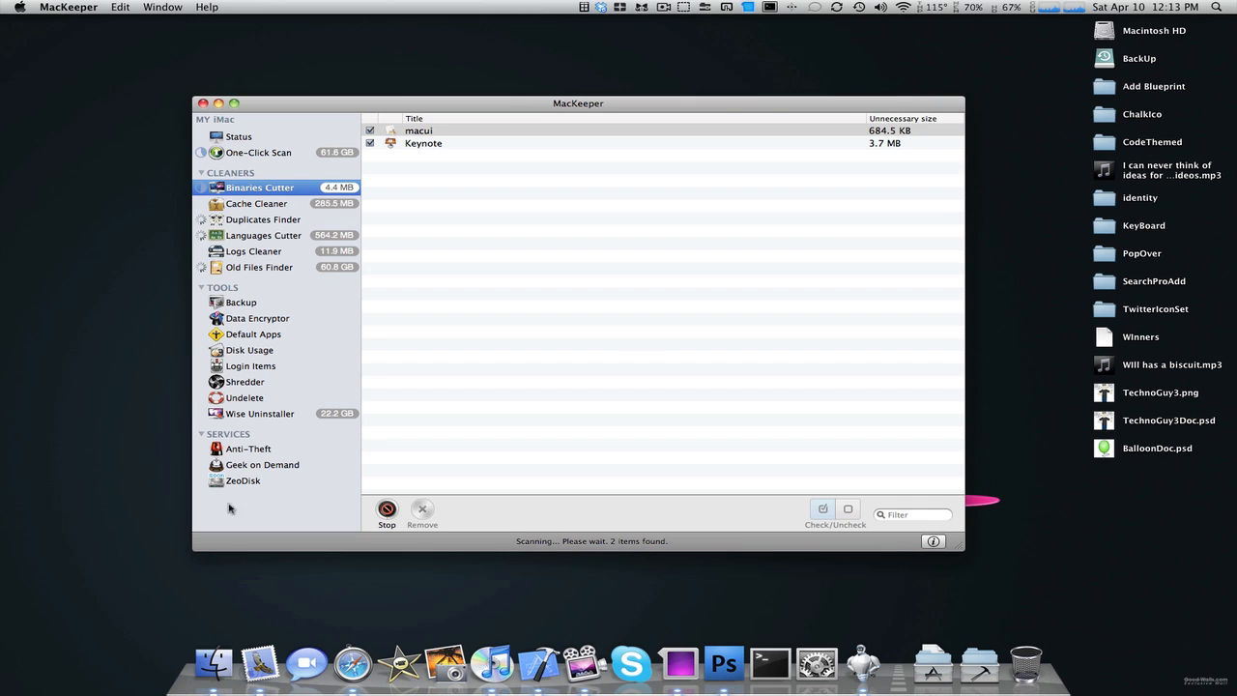
click(246, 398)
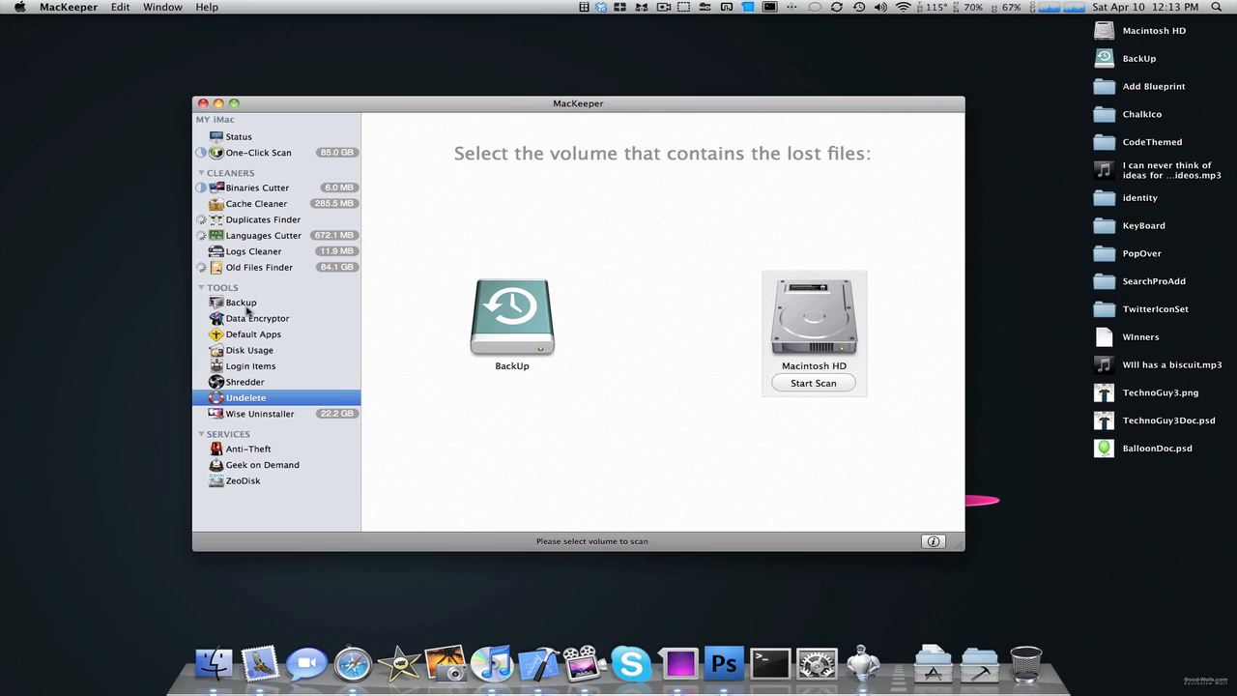
- Go back to the Status overview showing cleaner totals and Anti-Theft installed
click(240, 135)
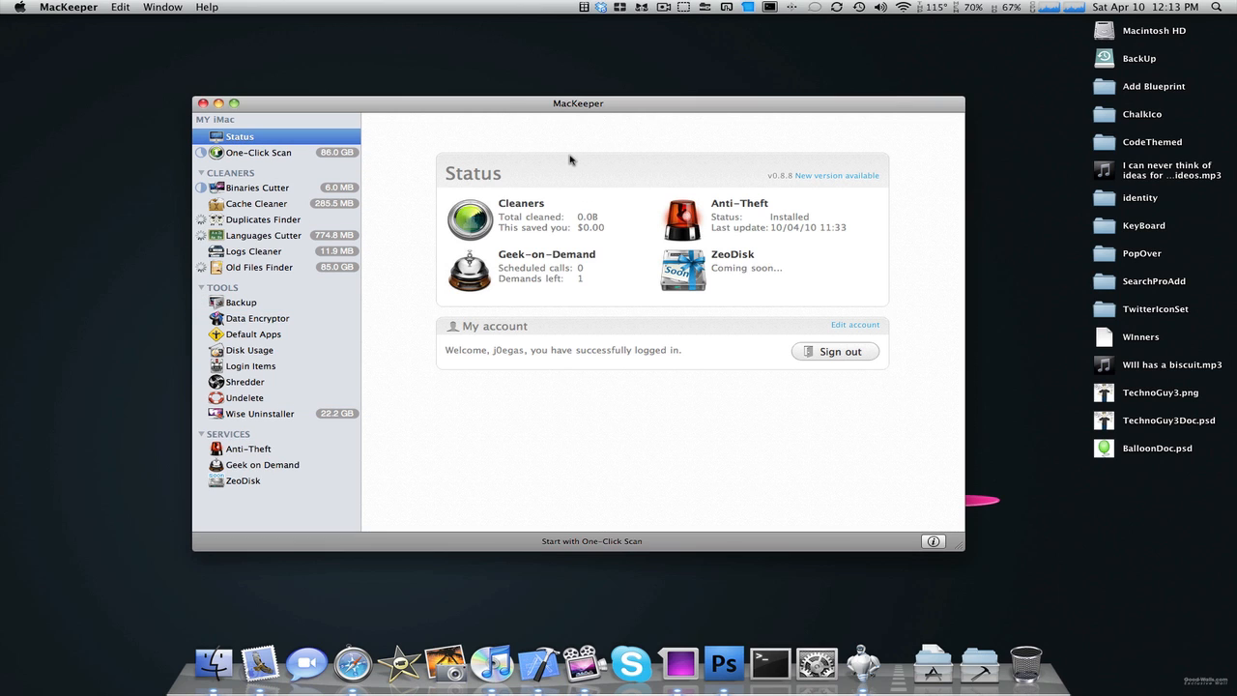
mouse_move(704, 158)
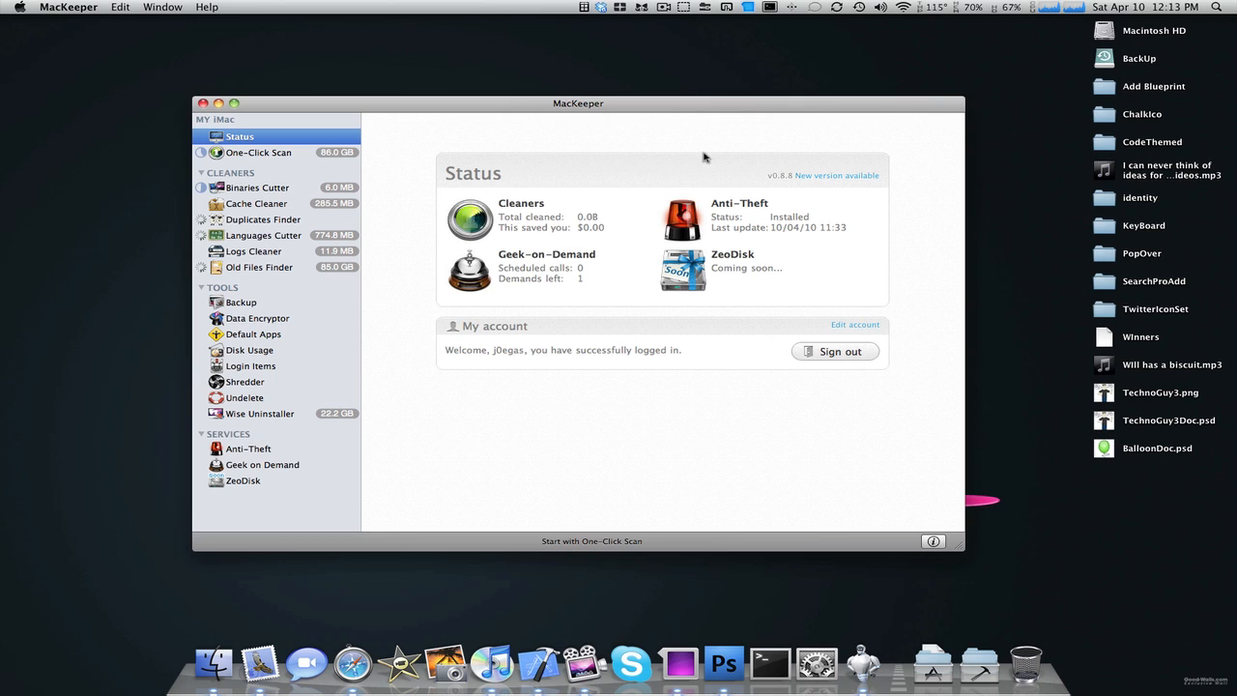
mouse_move(715, 151)
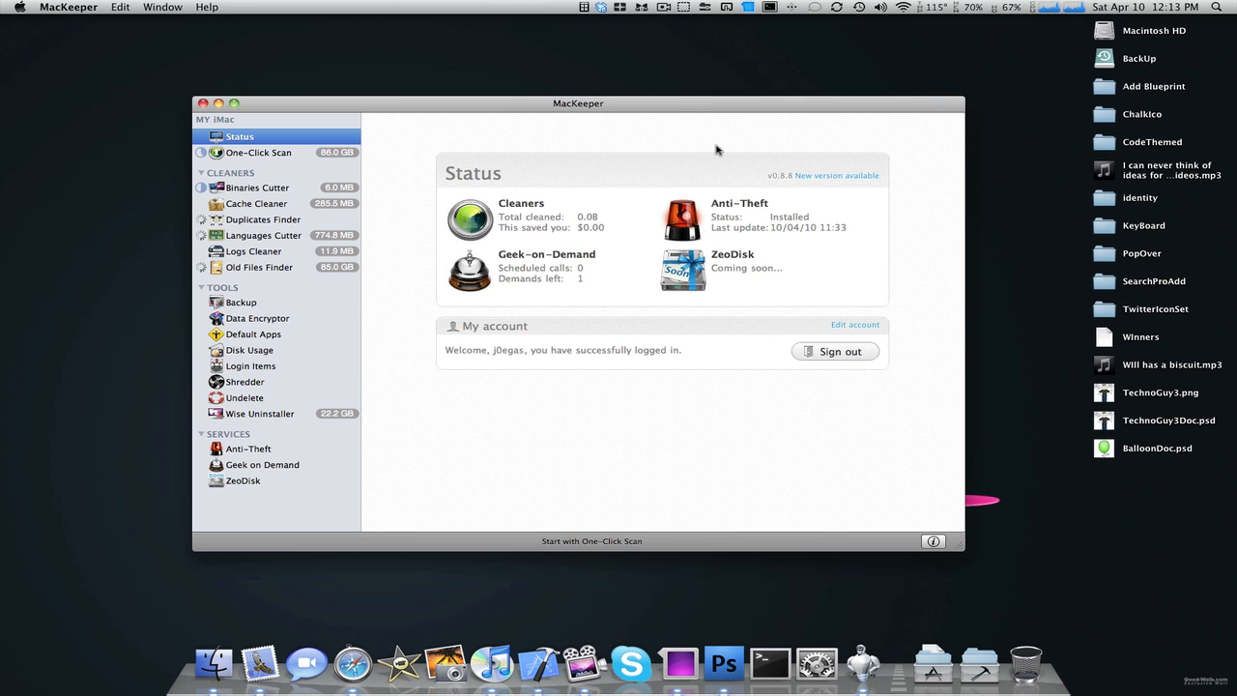
mouse_move(708, 108)
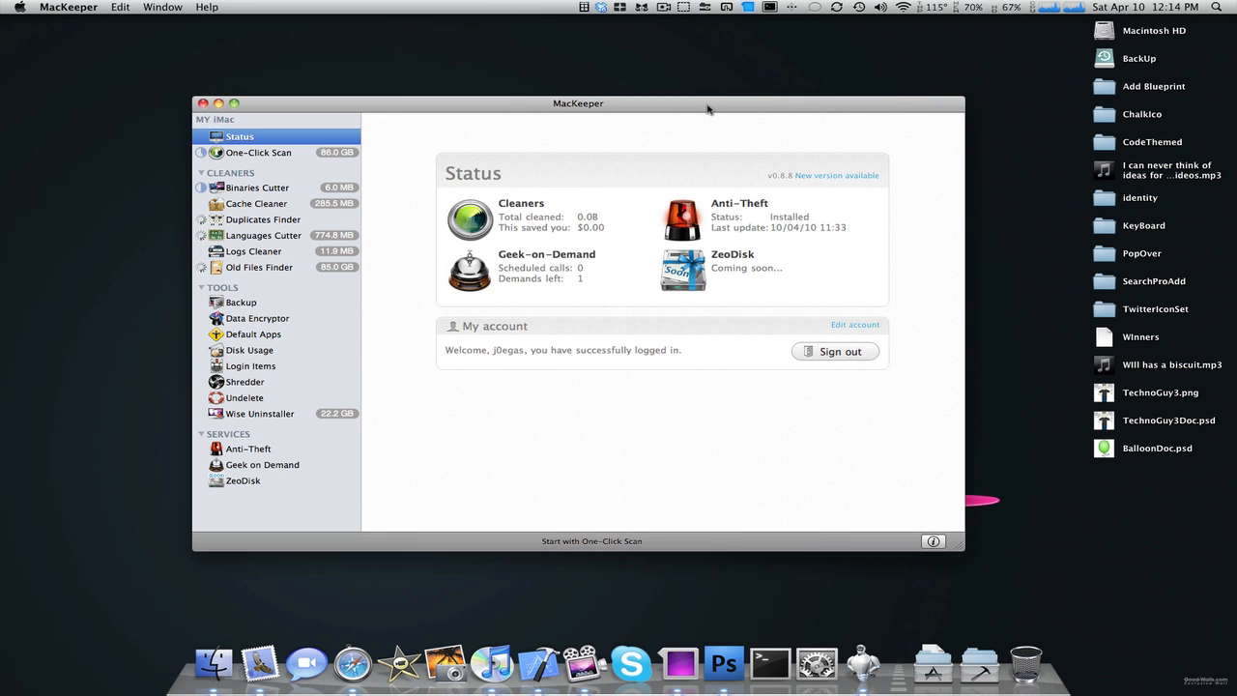